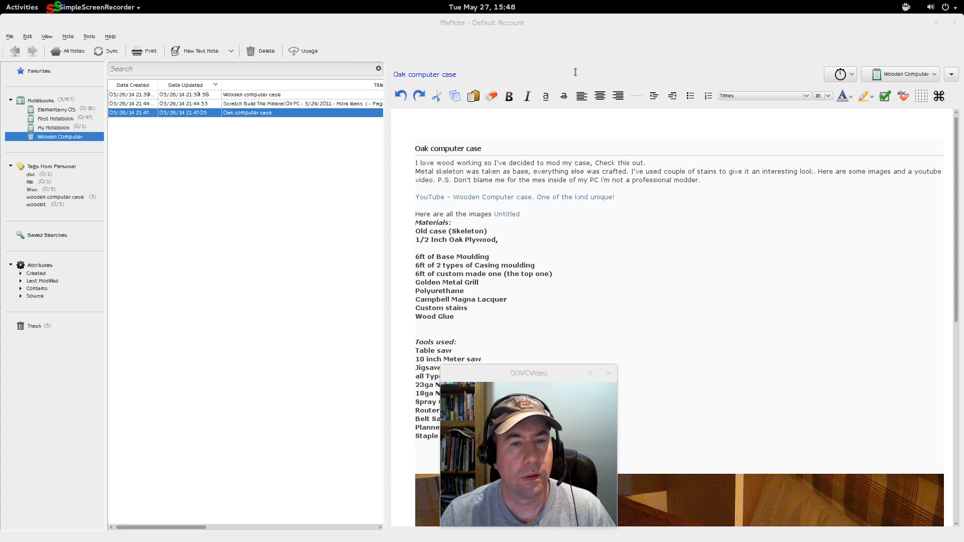
mouse_move(533, 54)
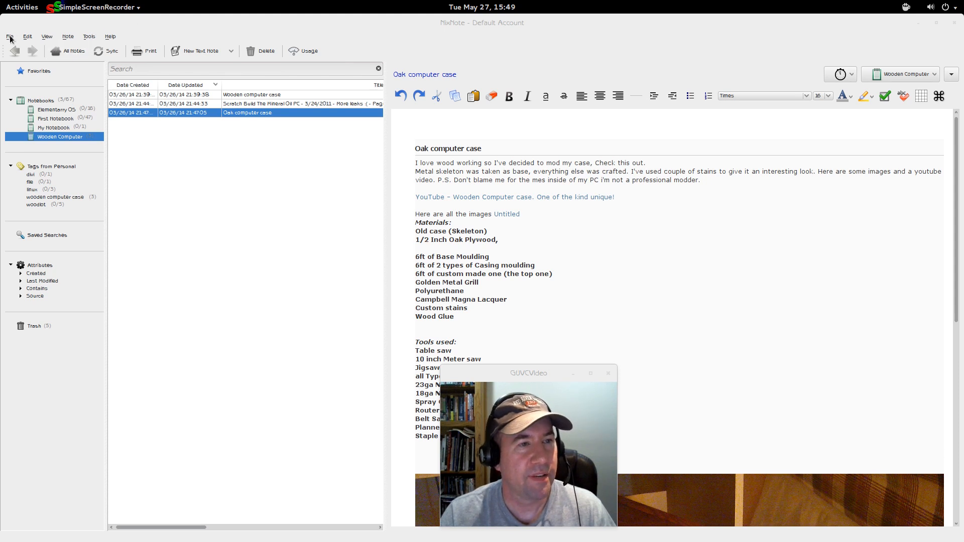
Step: Browse the Edit and View menus, ending with the View layout options shown
left_click(27, 37)
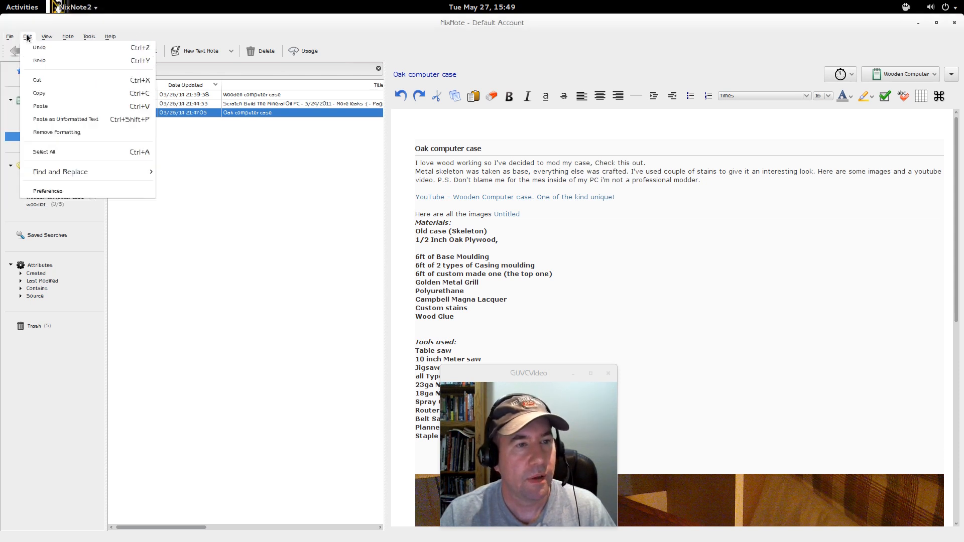
left_click(47, 36)
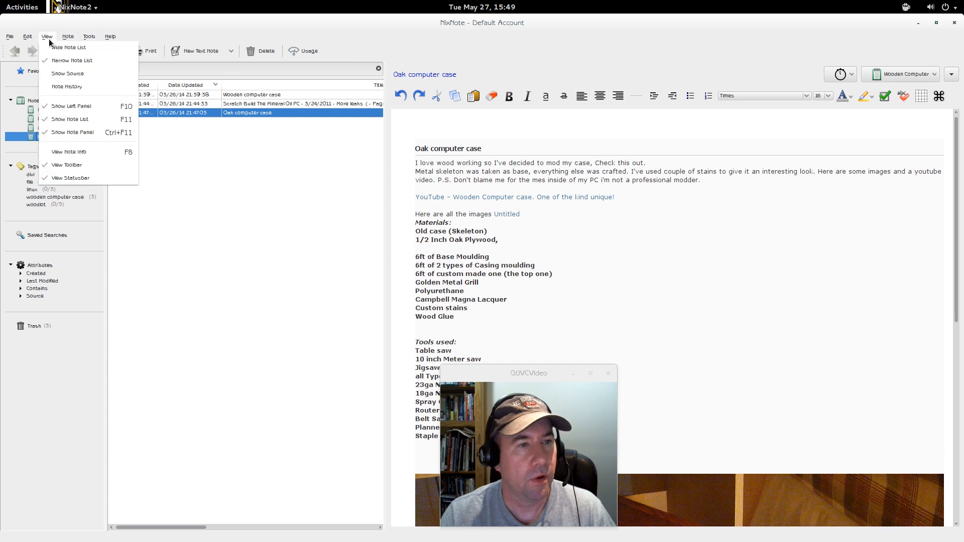
left_click(28, 36)
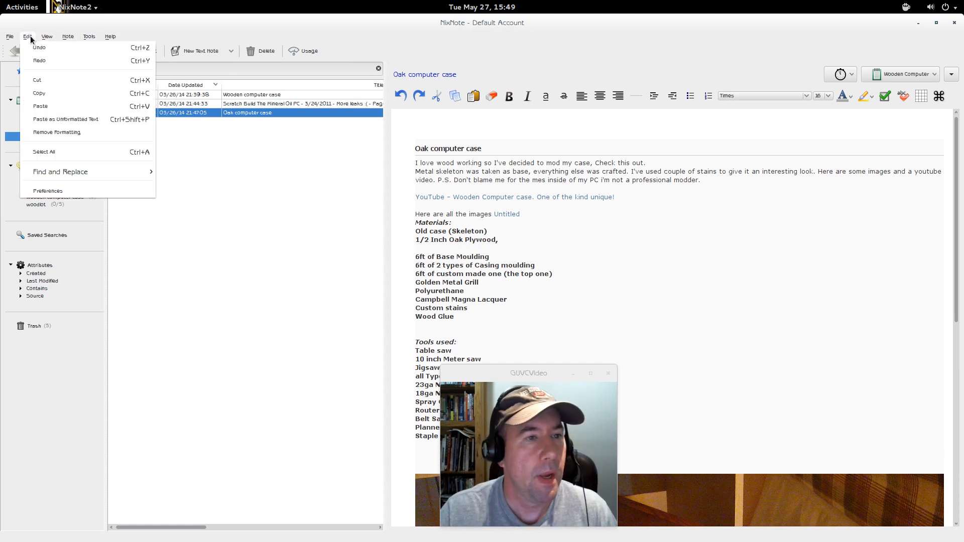
left_click(47, 36)
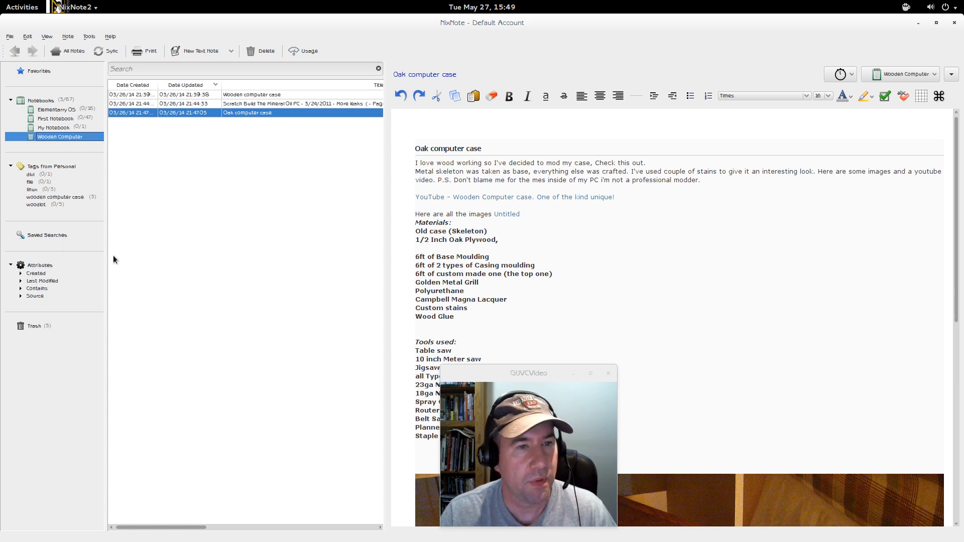
mouse_move(268, 194)
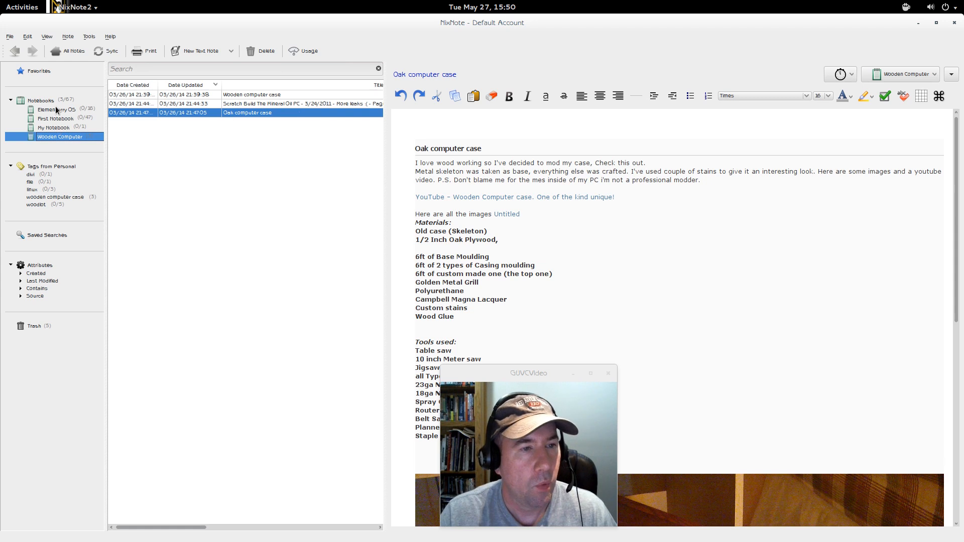
mouse_move(198, 103)
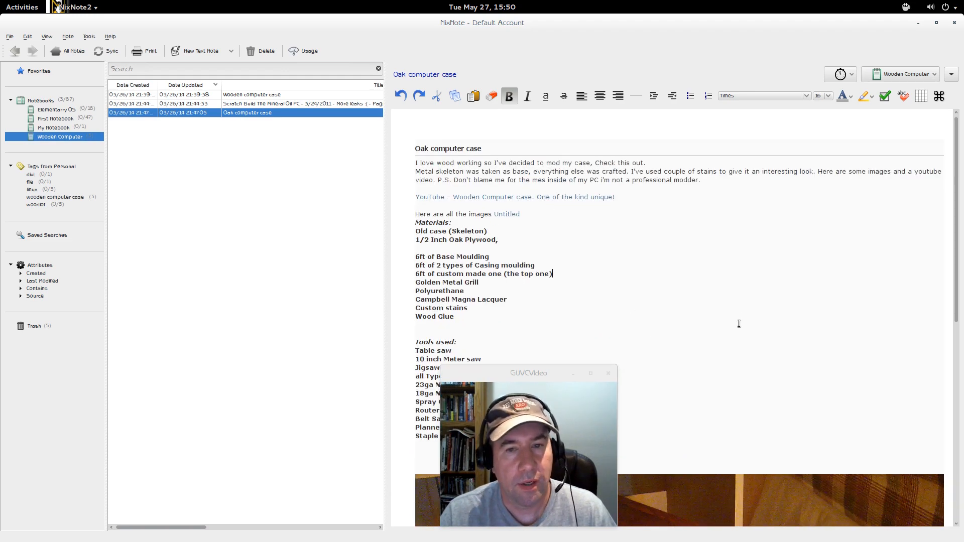
scroll("down", 3)
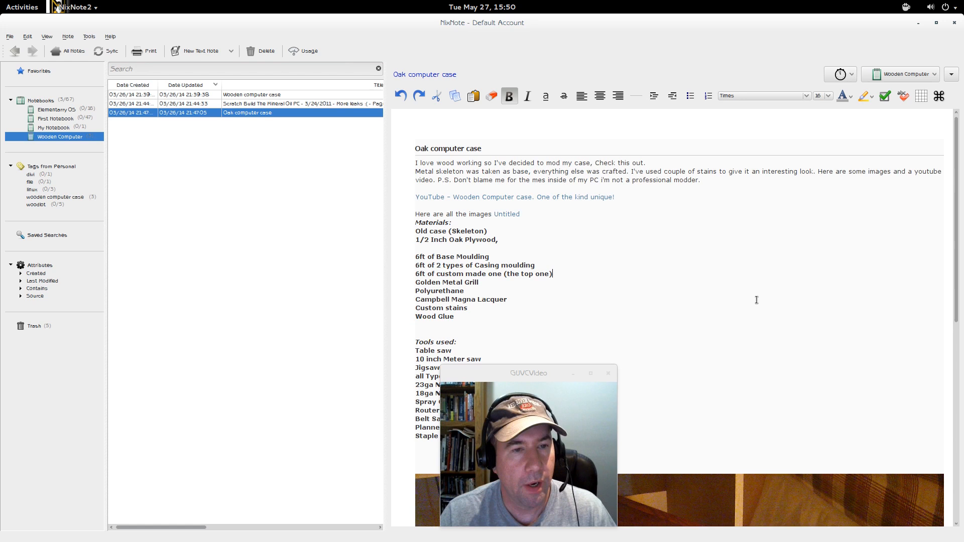
mouse_move(684, 280)
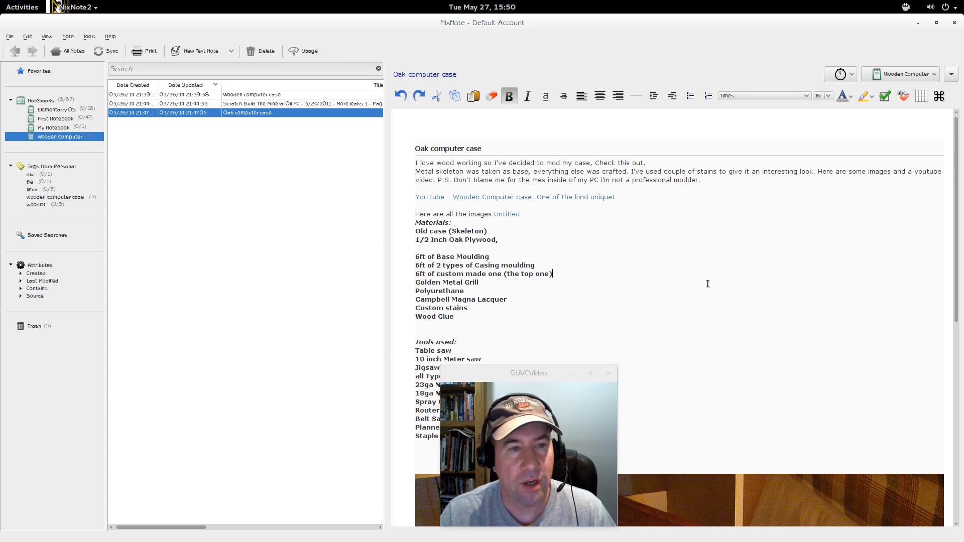
left_click(47, 36)
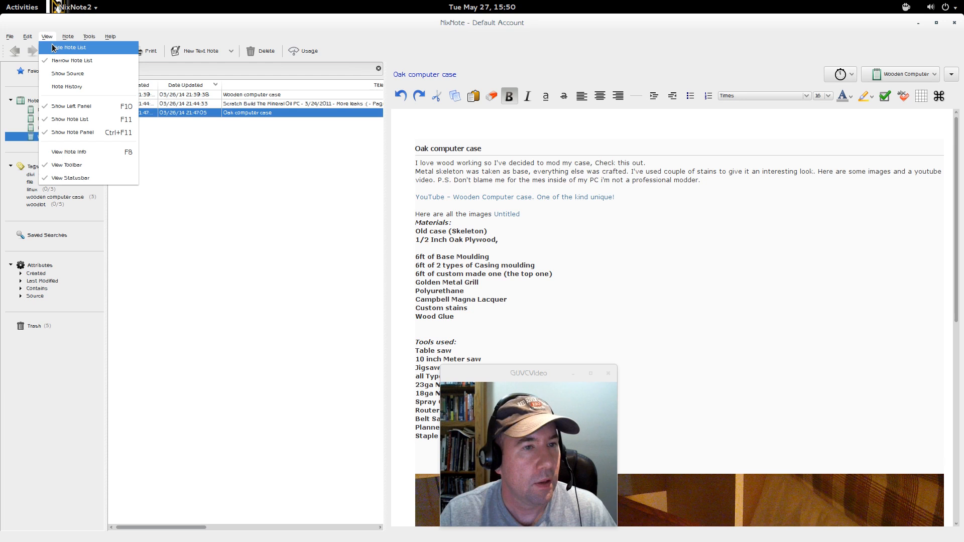
mouse_move(59, 32)
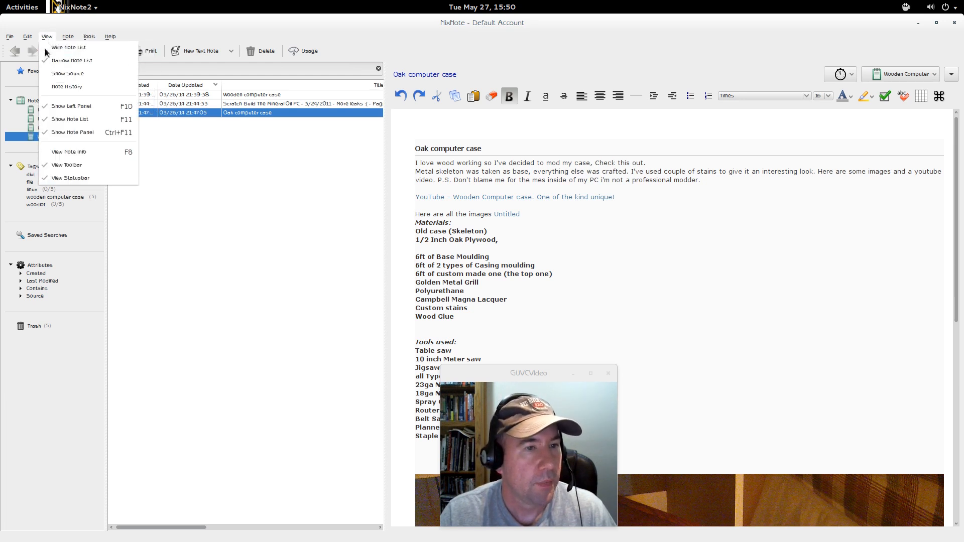
mouse_move(70, 105)
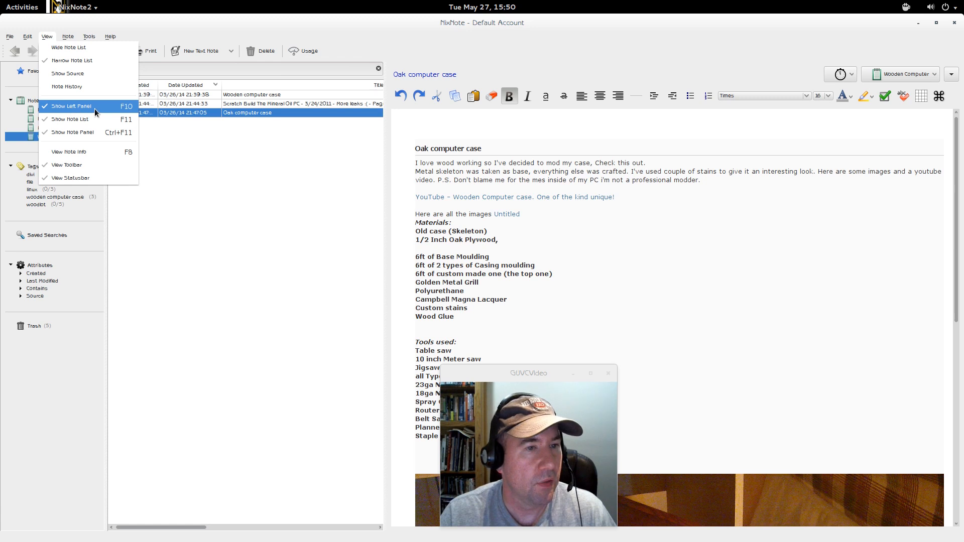
mouse_move(92, 122)
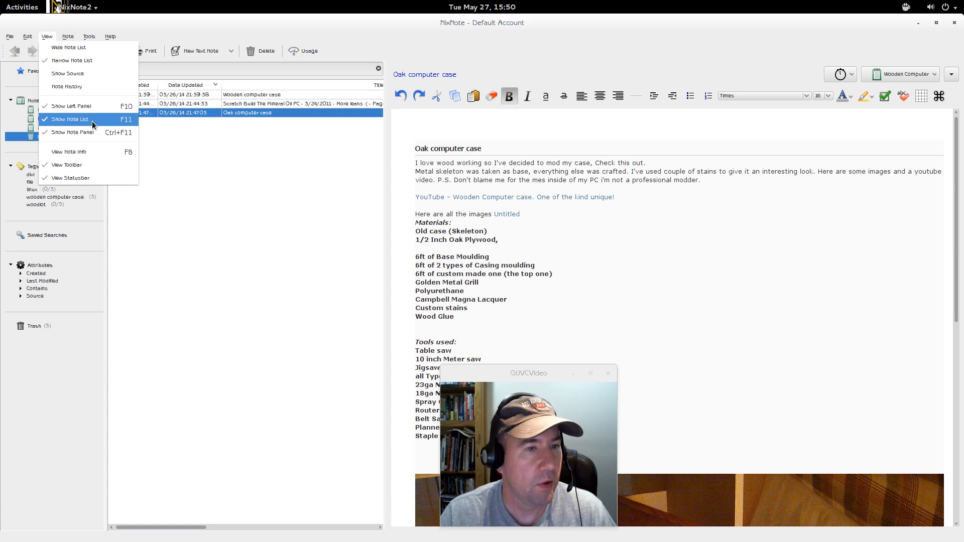
mouse_move(70, 178)
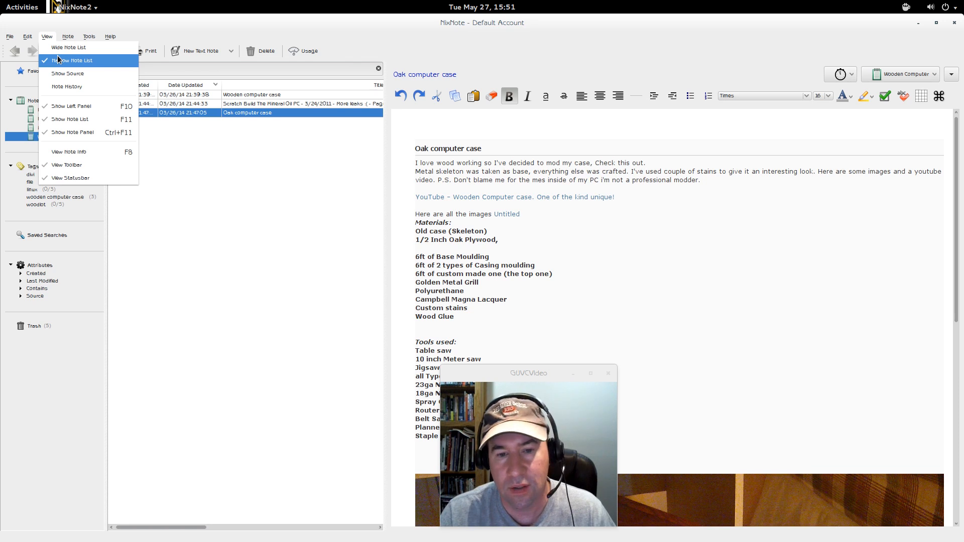
Step: Switch from the View options to the Note menu commands
left_click(68, 37)
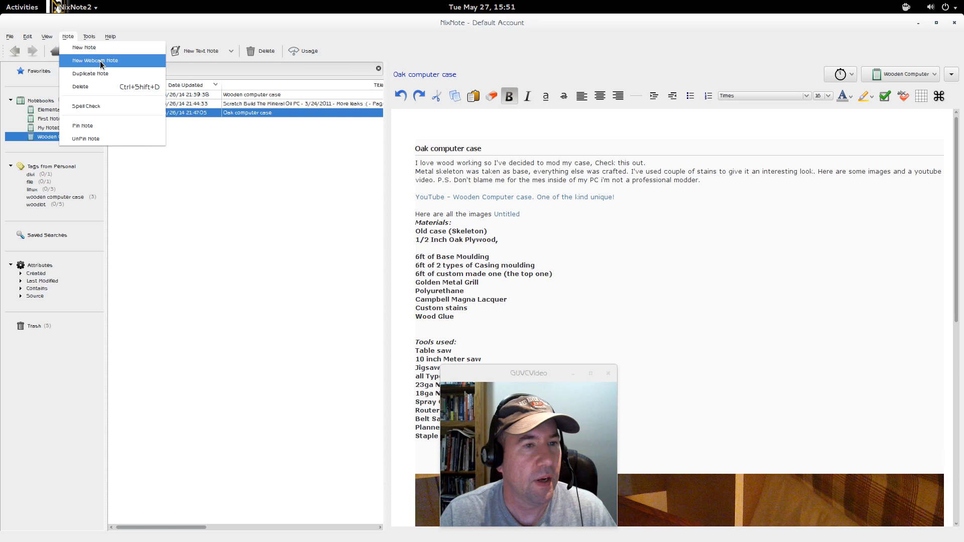
mouse_move(114, 65)
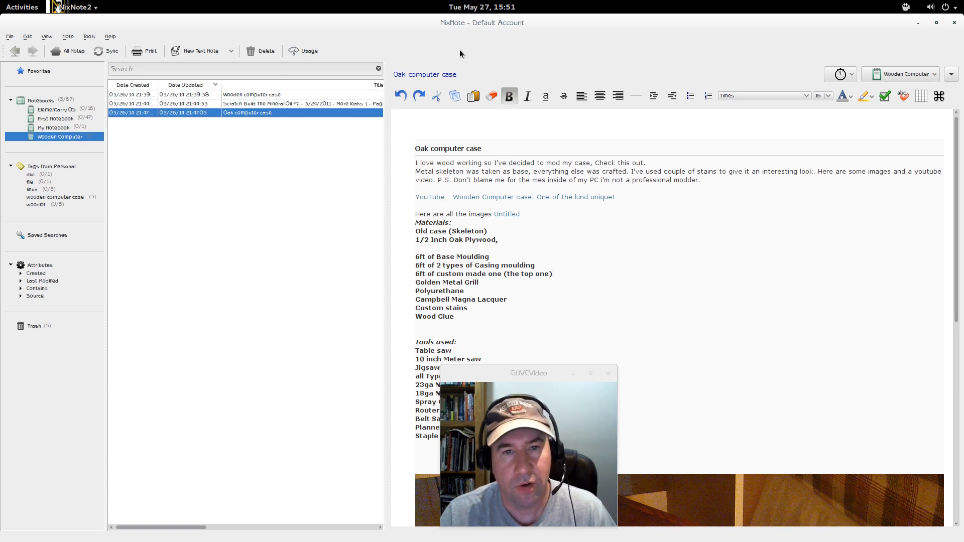
mouse_move(389, 37)
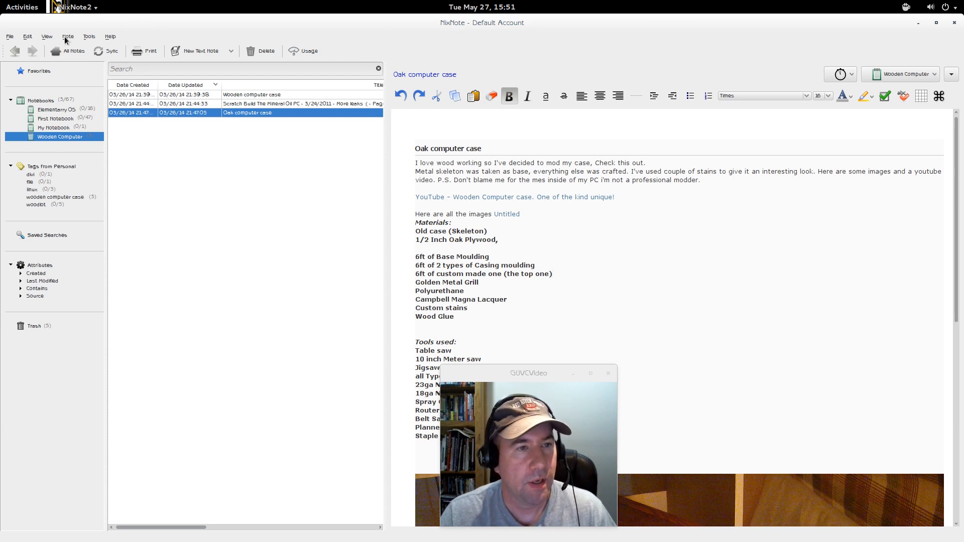
Step: Browse the Note and Tools menus, then launch the User's Guide PDF from Help
left_click(67, 36)
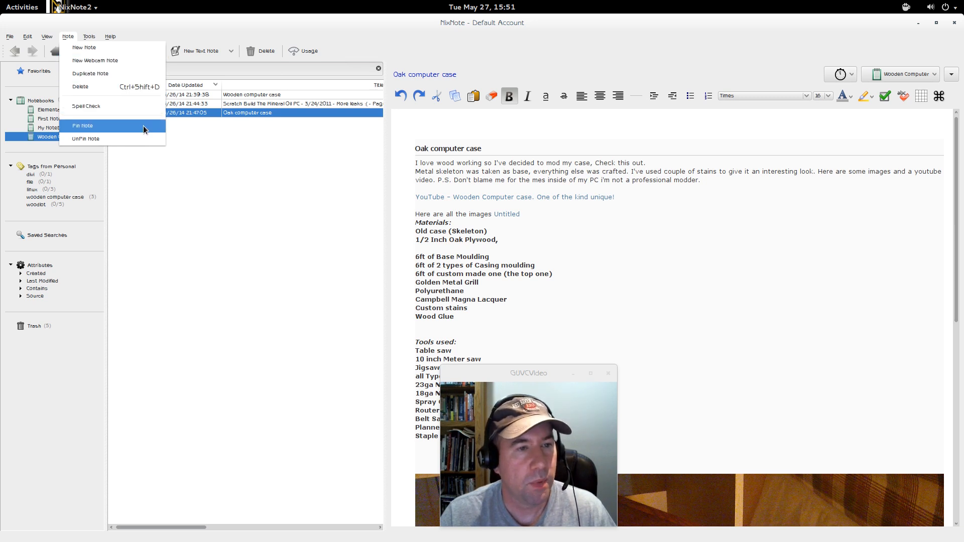
left_click(88, 36)
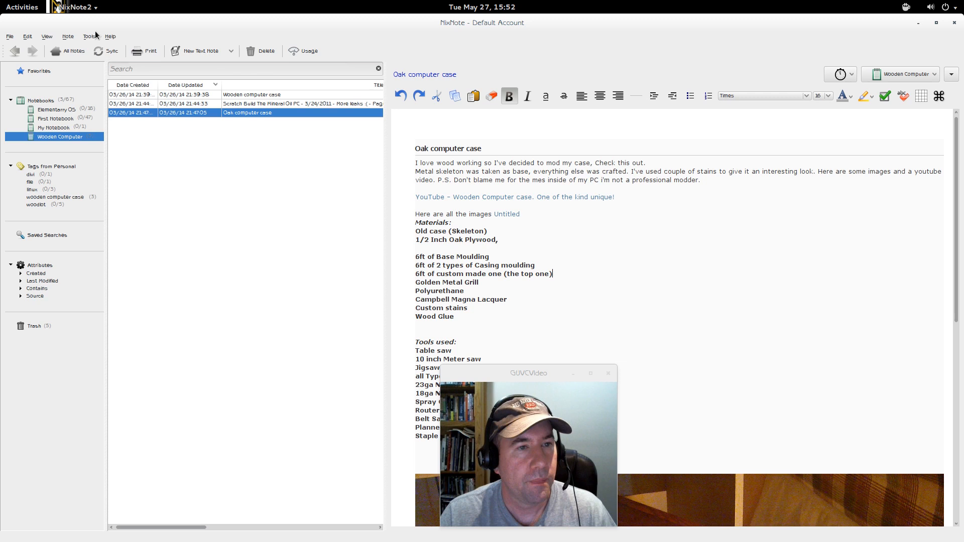
left_click(89, 36)
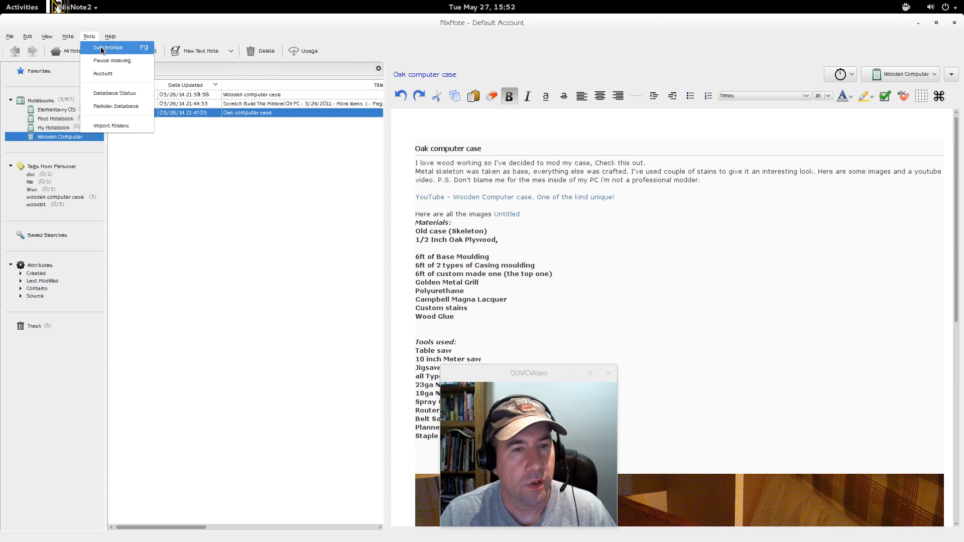
mouse_move(94, 38)
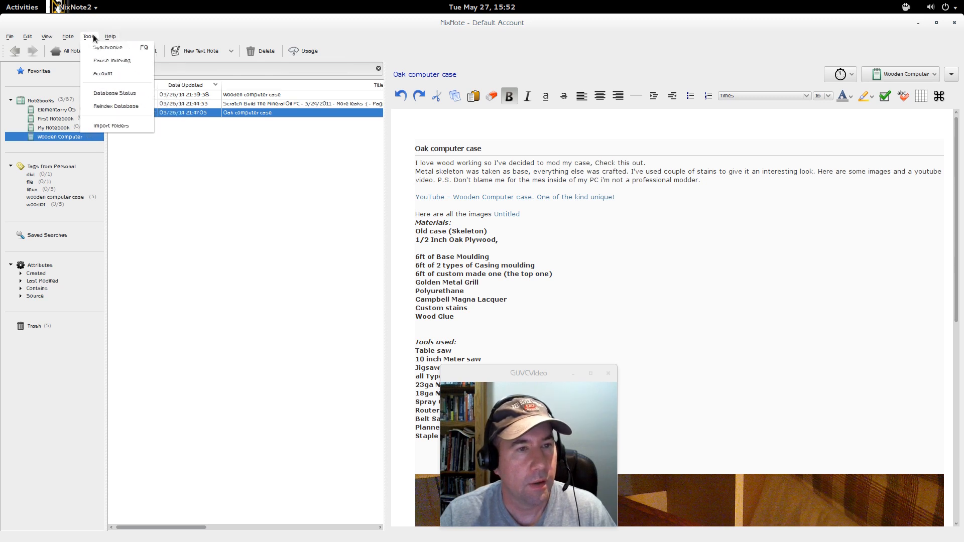
left_click(110, 37)
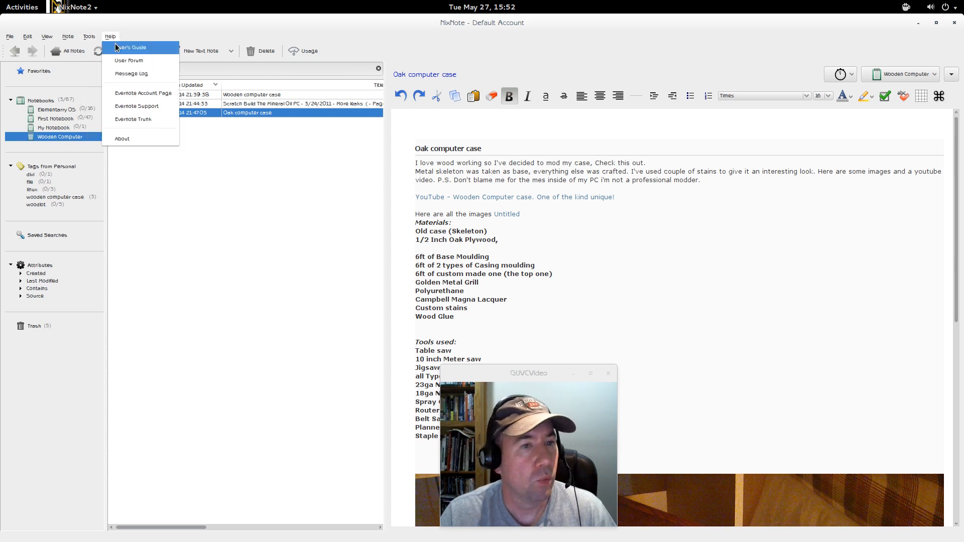
left_click(131, 47)
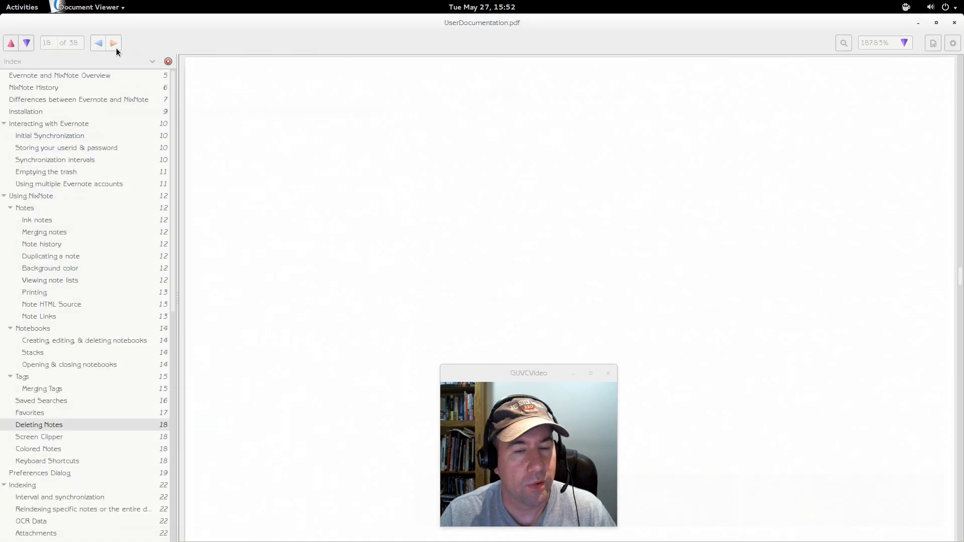
Step: Jump through Deleting Notes and Initial Synchronization to the Evernote and NixNote Overview
left_click(39, 424)
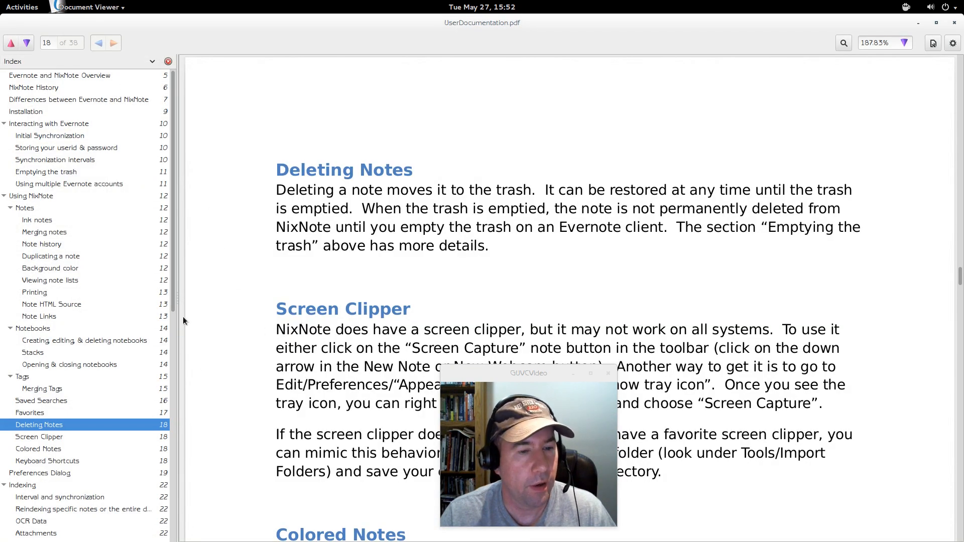
left_click(26, 111)
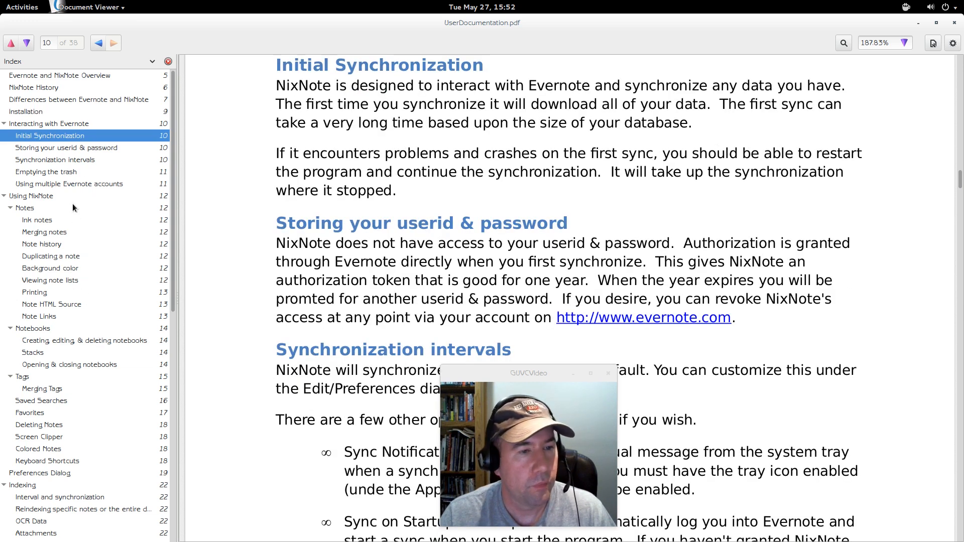
left_click(54, 160)
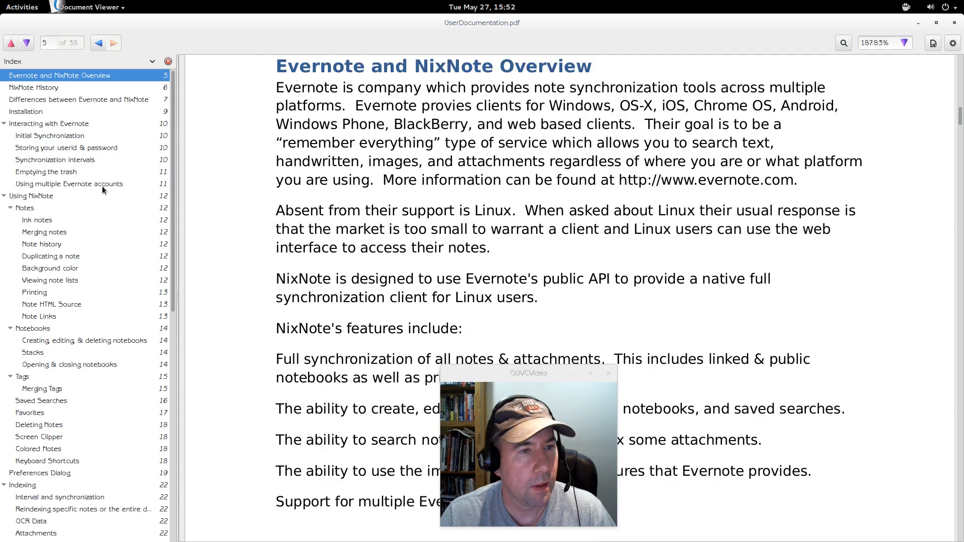
mouse_move(128, 297)
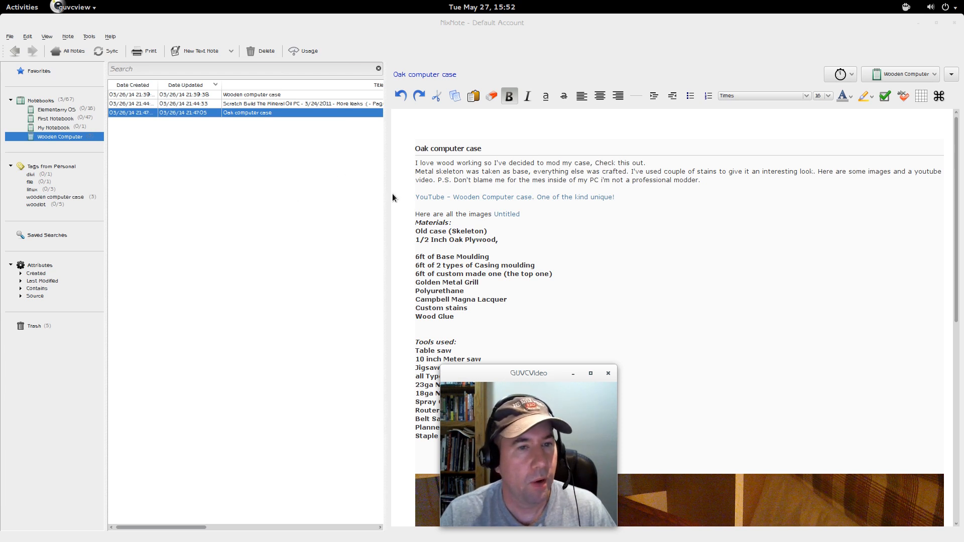
mouse_move(215, 179)
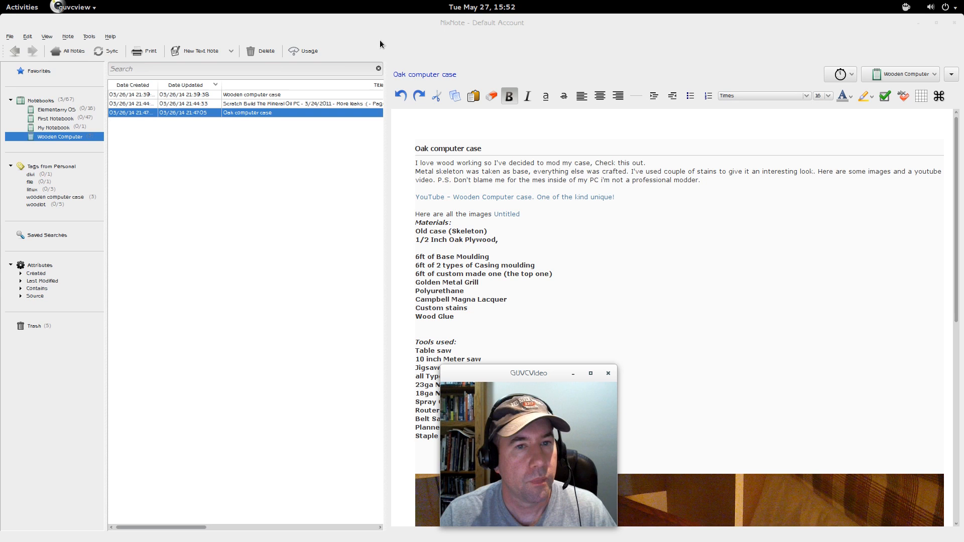
mouse_move(145, 51)
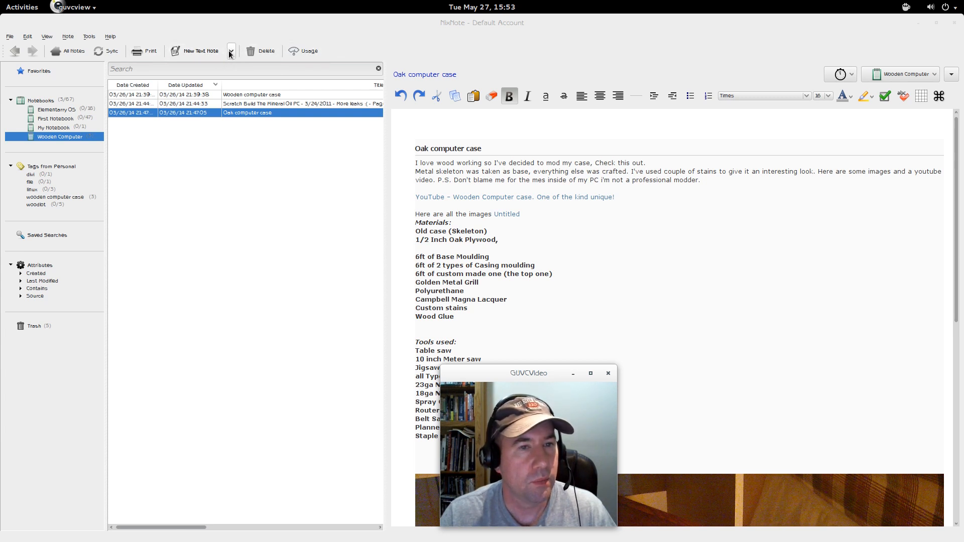
mouse_move(145, 52)
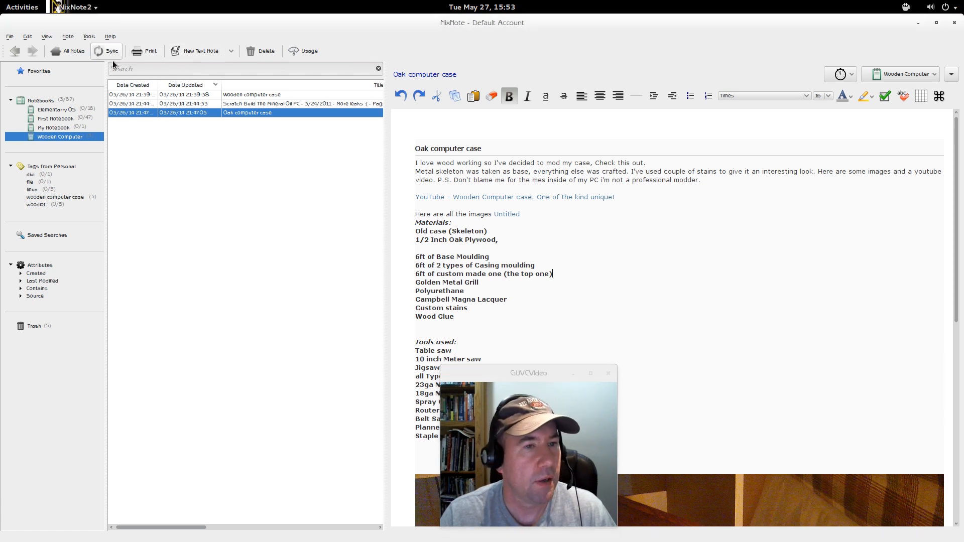
Step: Synchronize the notes with the Evernote account from the toolbar
left_click(111, 52)
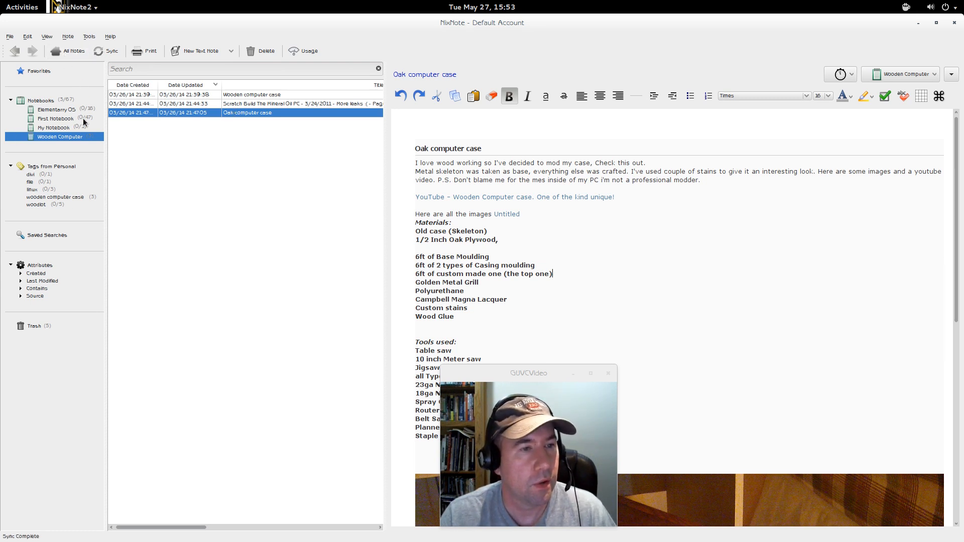
mouse_move(214, 84)
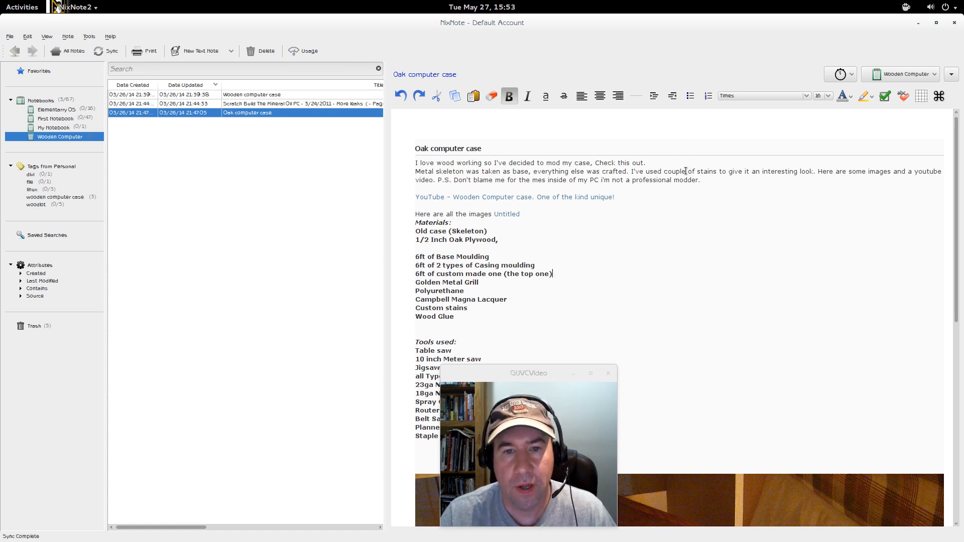
Step: Look through the Mineral Oil PC forum and Wooden computer case notes
scroll("down", 3)
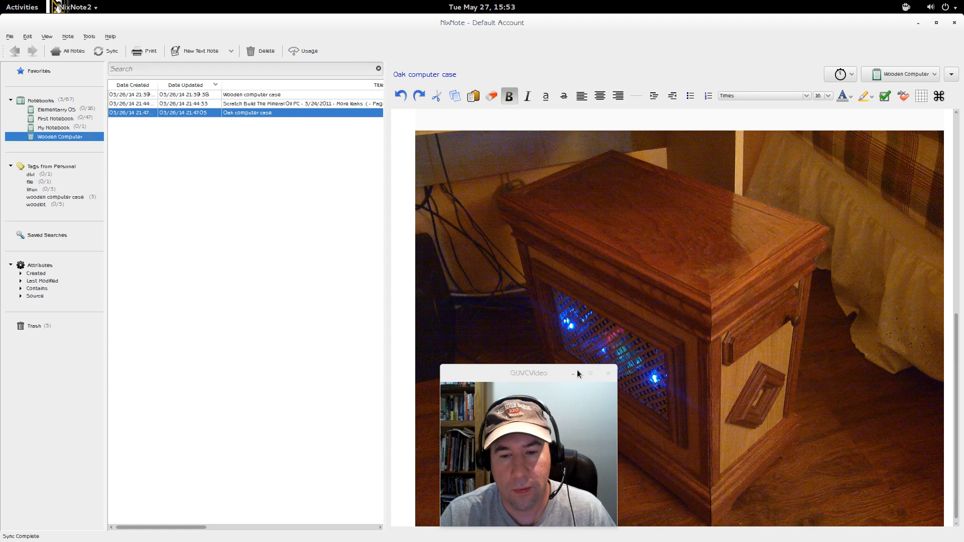
left_click_drag(528, 373, 268, 351)
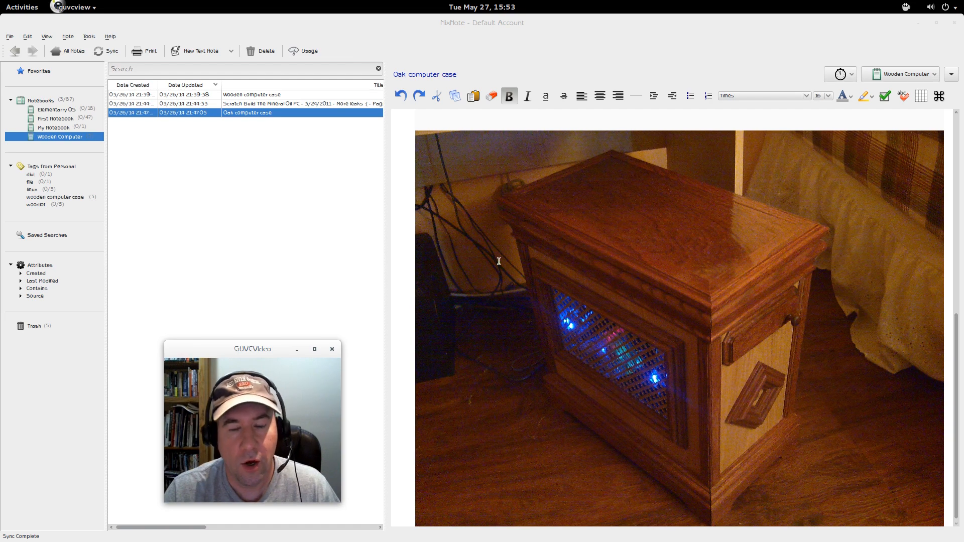
left_click(278, 103)
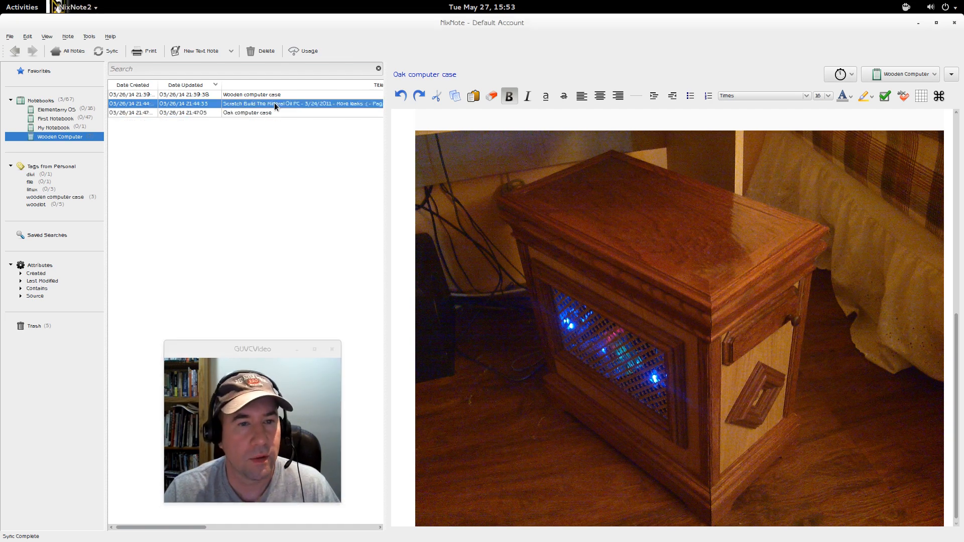
left_click(277, 104)
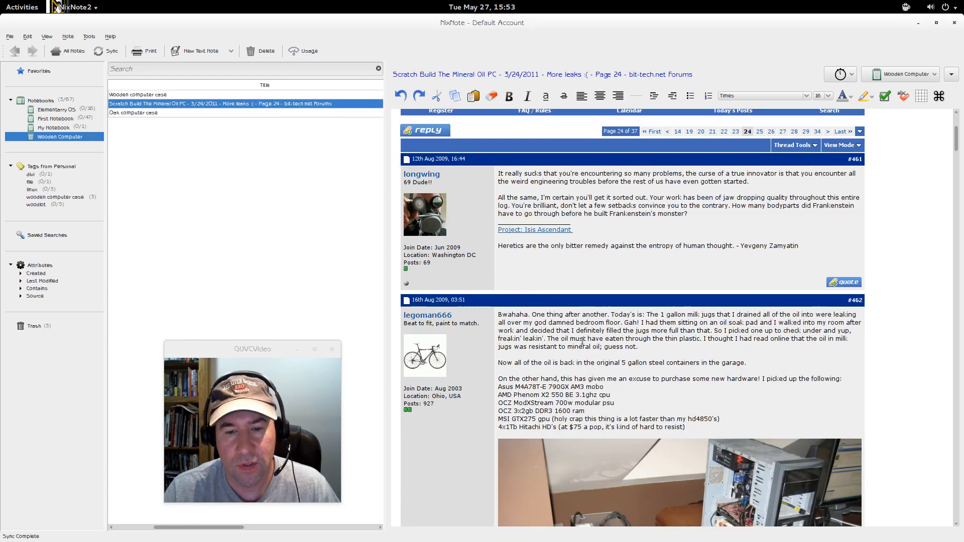
scroll("down", 3)
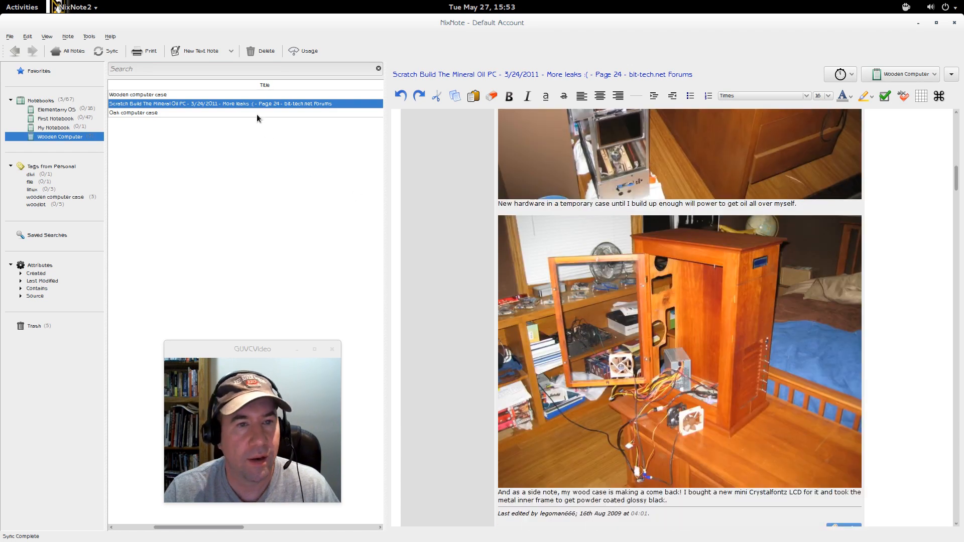
left_click(137, 94)
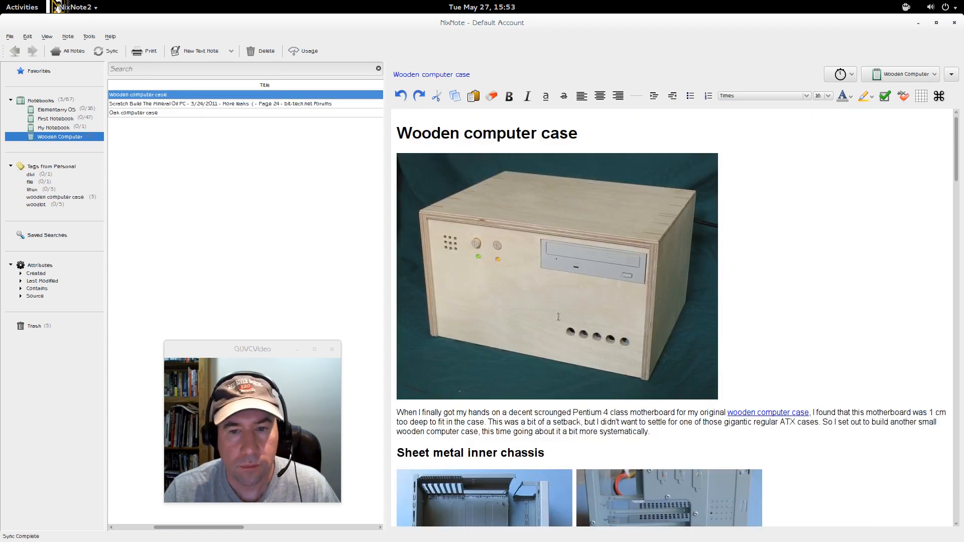
scroll("down", 3)
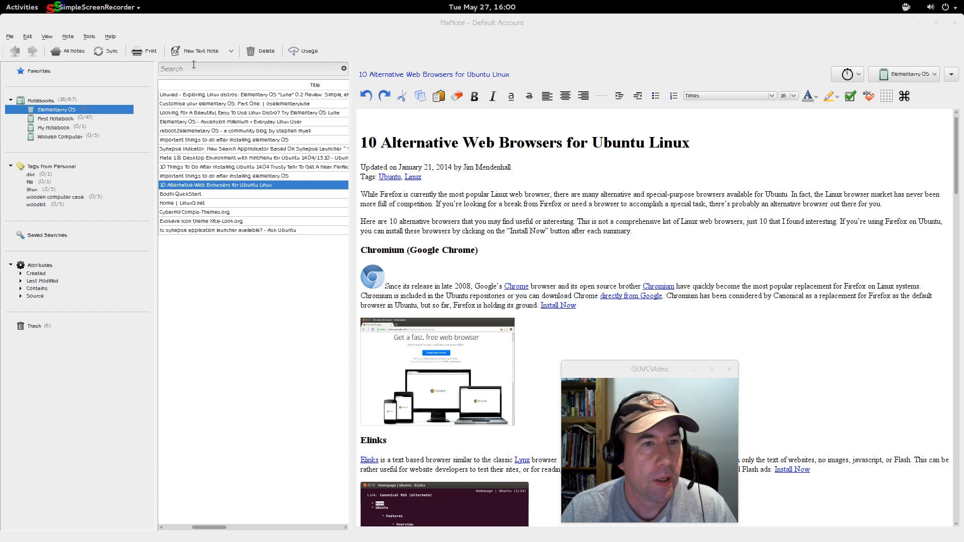
mouse_move(52, 145)
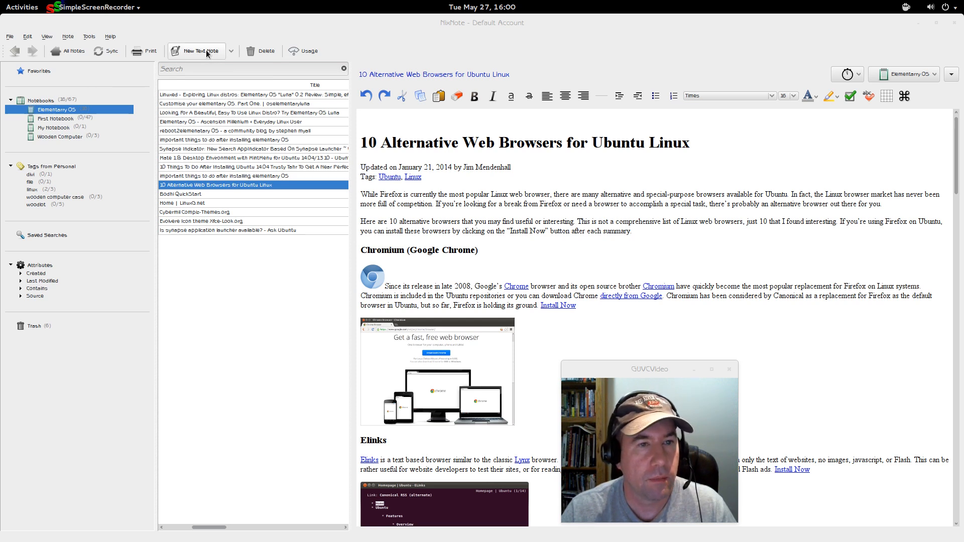
Step: Start a new empty note in the Elementary OS notebook
left_click(195, 50)
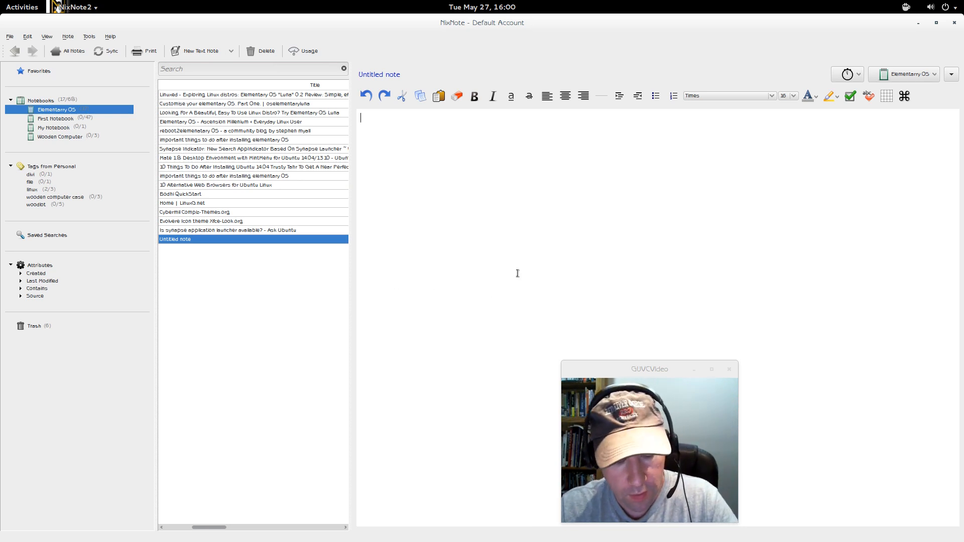
Step: Write 'This is my new note' as the first line of the new note
type("This is my new not")
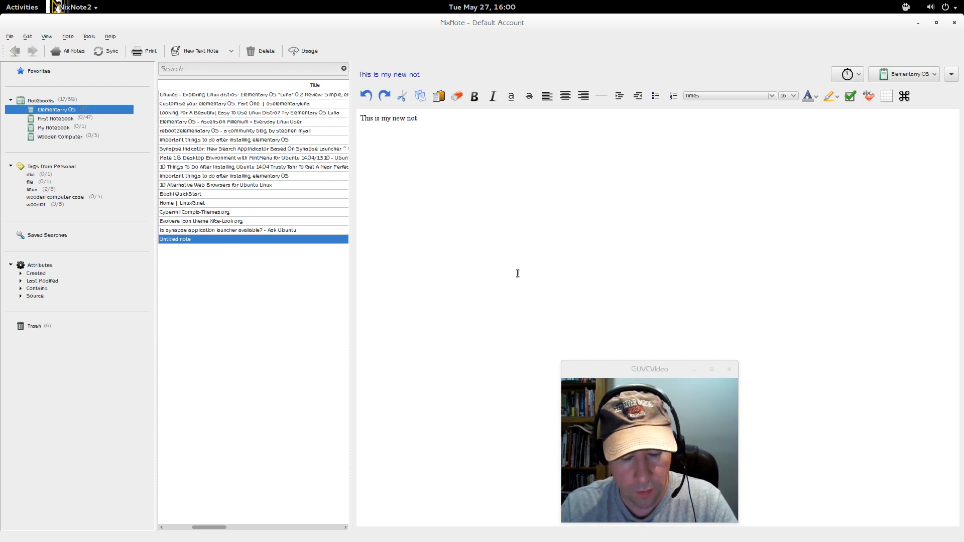
type("e")
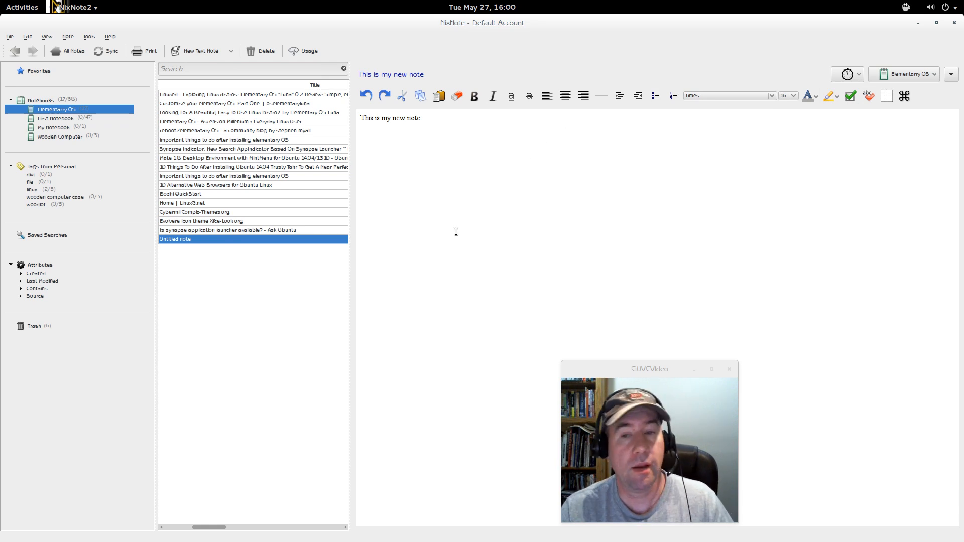
mouse_move(851, 96)
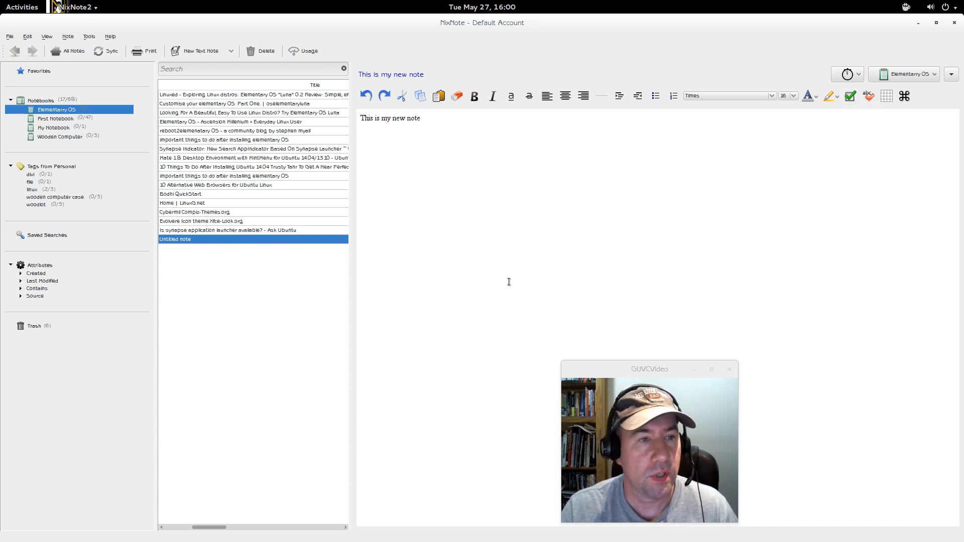
mouse_move(552, 265)
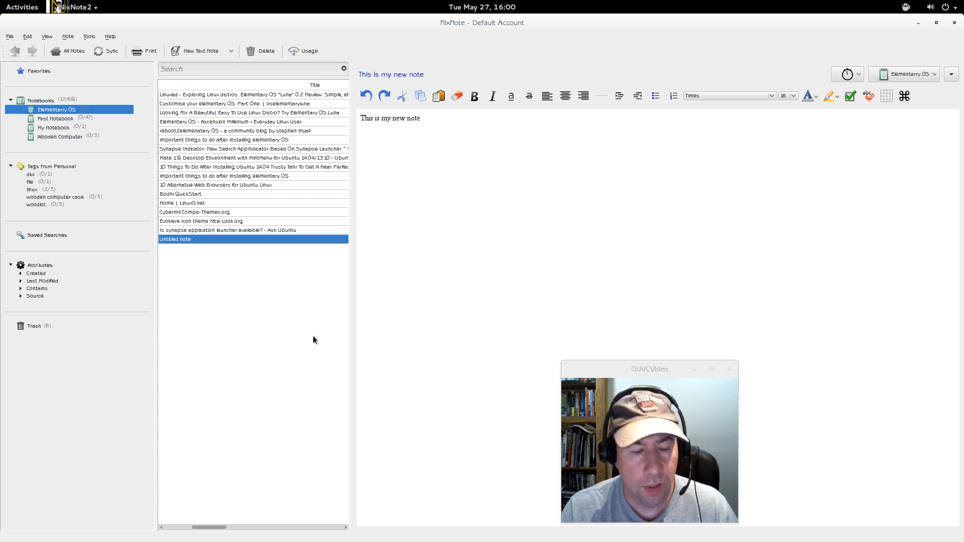
left_click(22, 7)
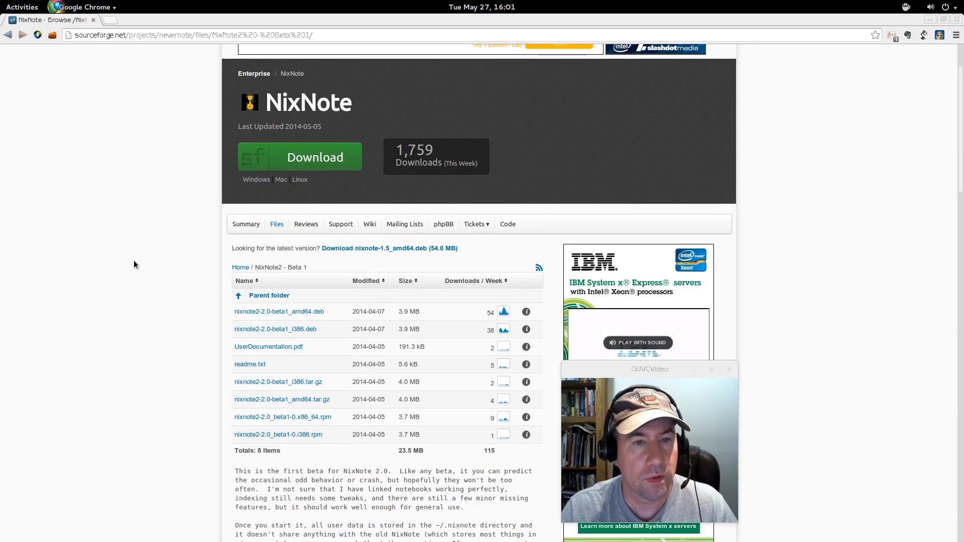
Step: Scroll the SourceForge Beta 1 files page to the beta description text
scroll("down", 3)
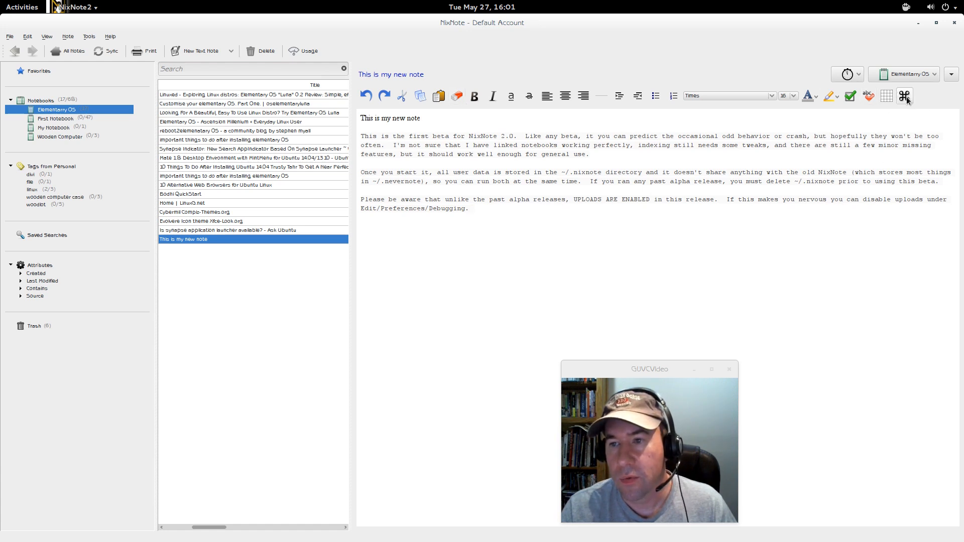
mouse_move(904, 97)
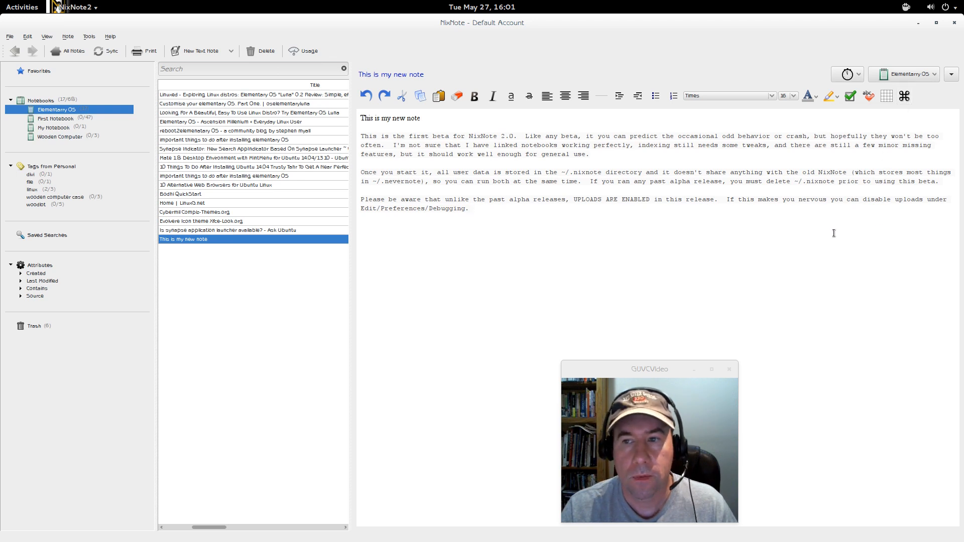
mouse_move(837, 209)
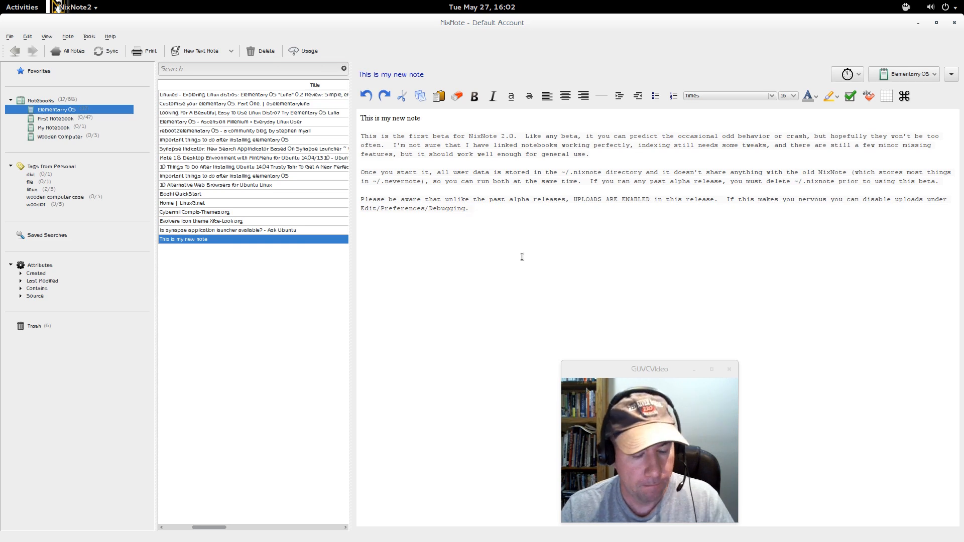
Step: Switch windows after pasting the Beta 1 release text into the note
left_click(21, 7)
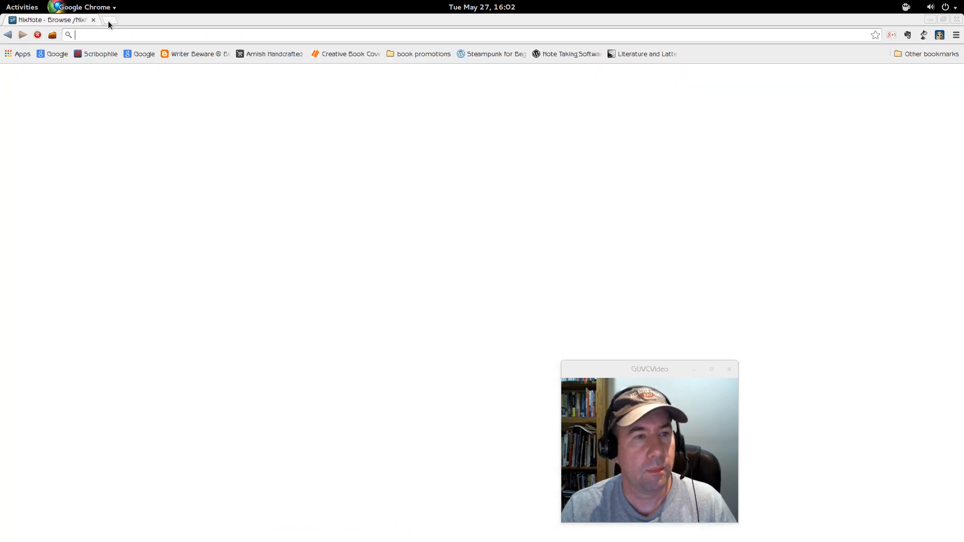
Step: Navigate a new Chrome tab to ariaprime.com
left_click(110, 20)
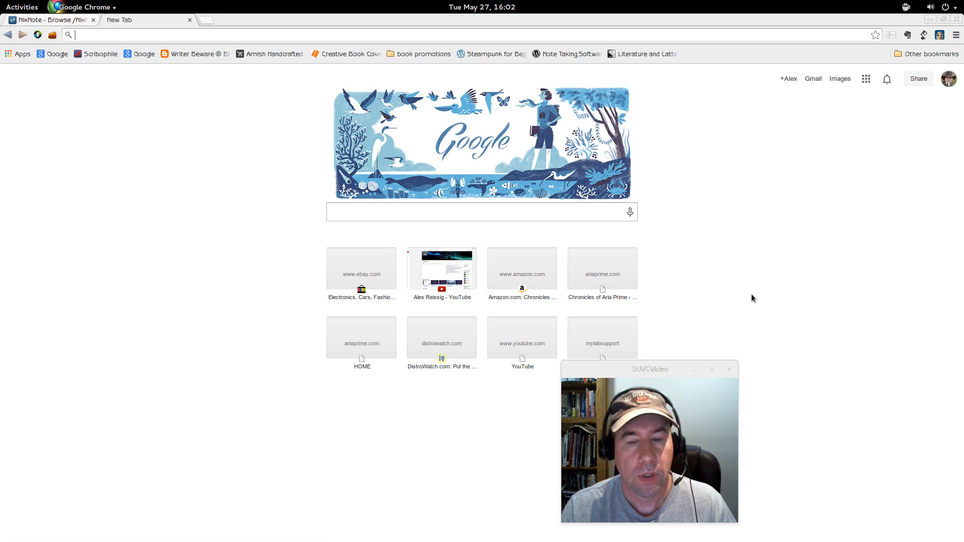
left_click(602, 267)
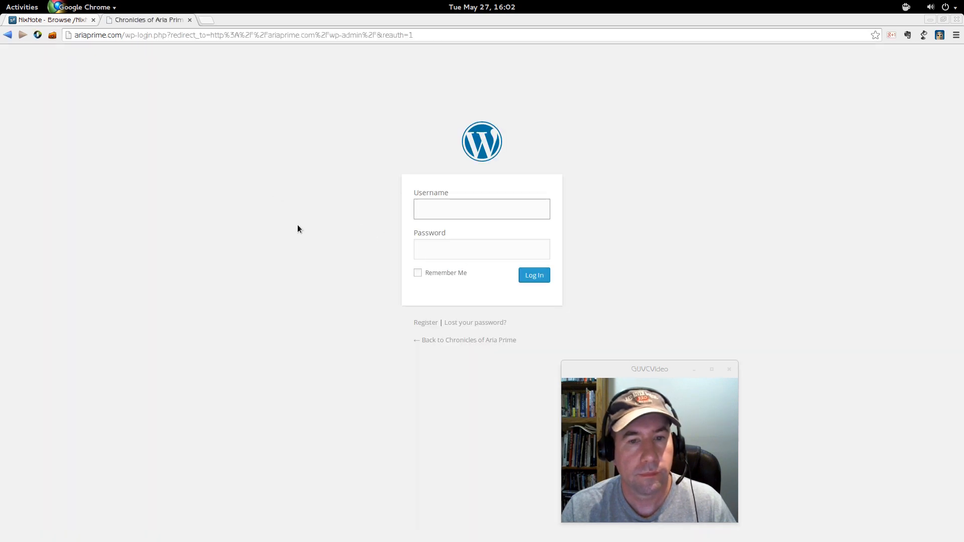
left_click(481, 208)
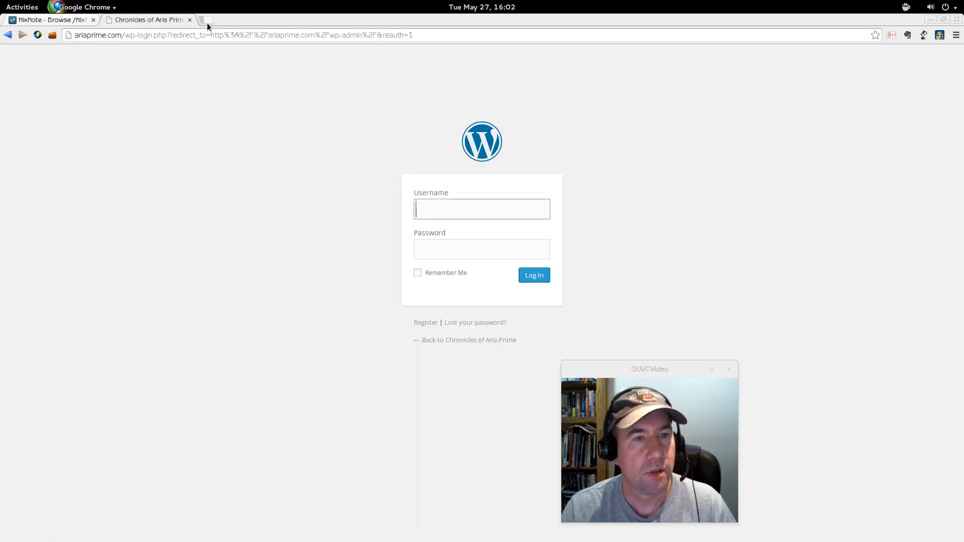
left_click(203, 20)
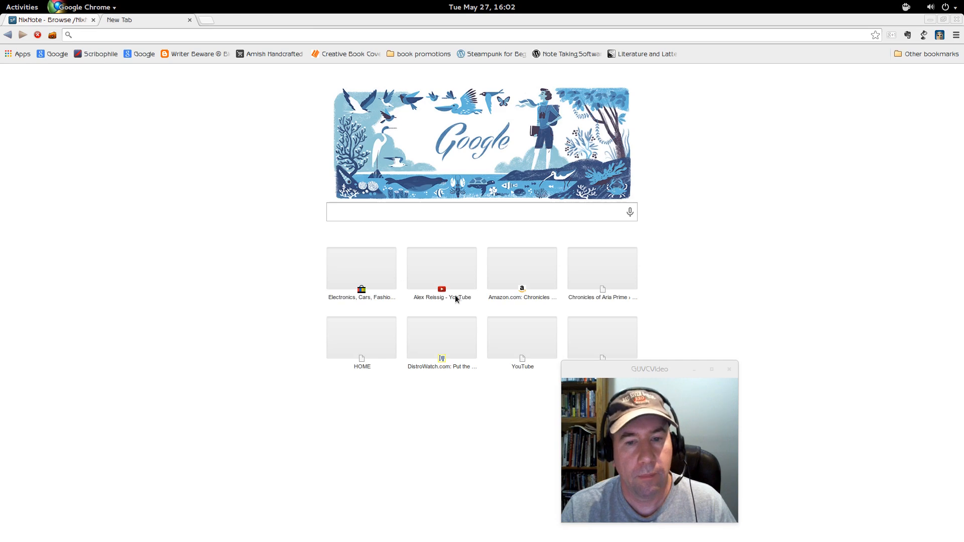
left_click(522, 267)
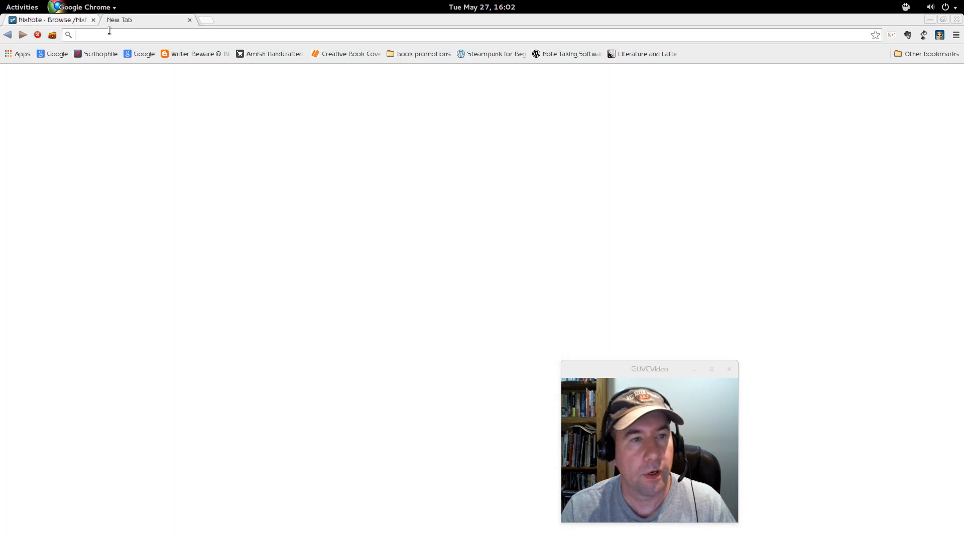
type("ariaprime.com")
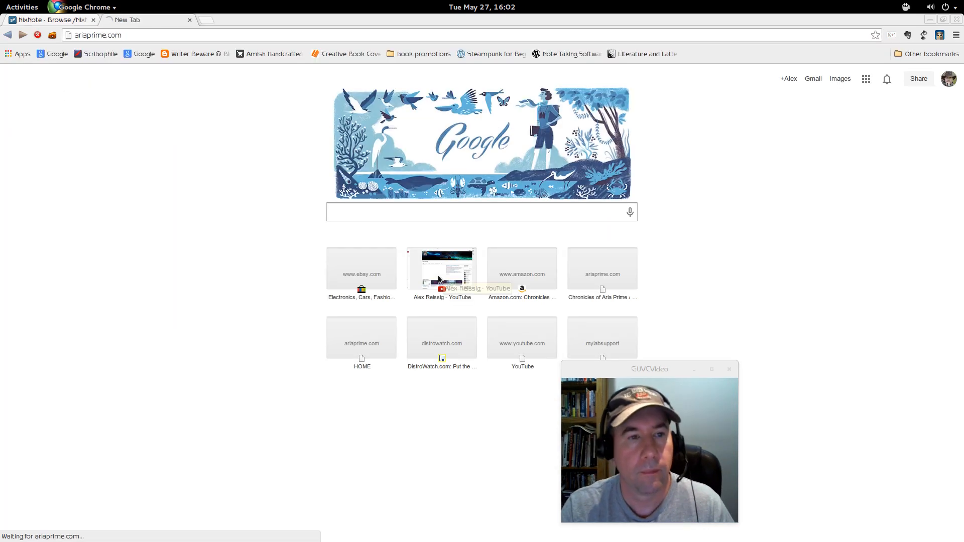
left_click(362, 338)
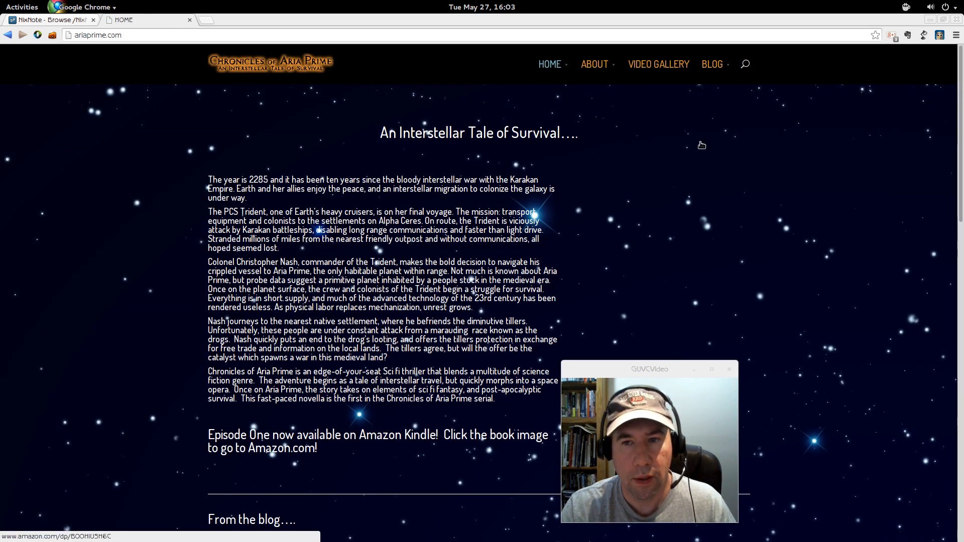
Step: Open the Linux and Tech category and scroll through the Restoring Life to an Old Laptop post
left_click(712, 64)
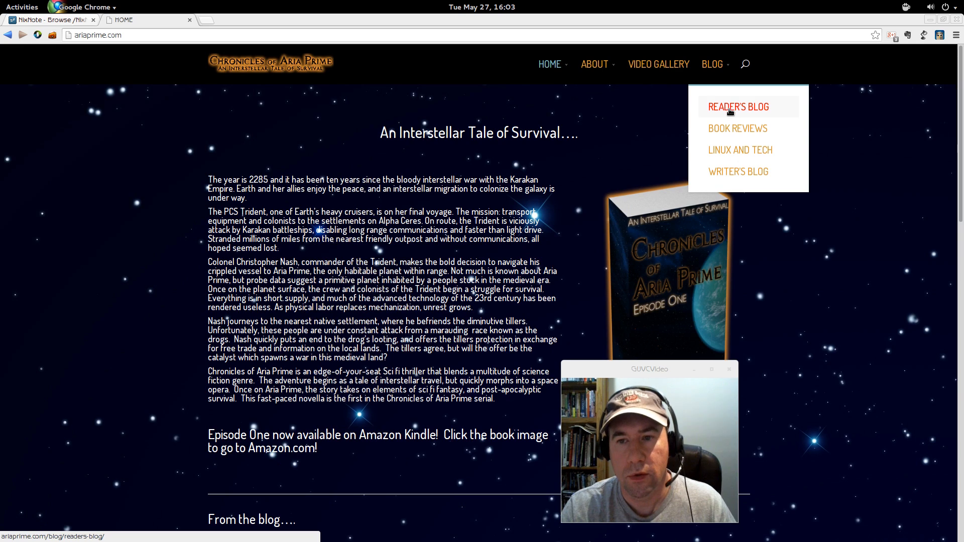
mouse_move(740, 149)
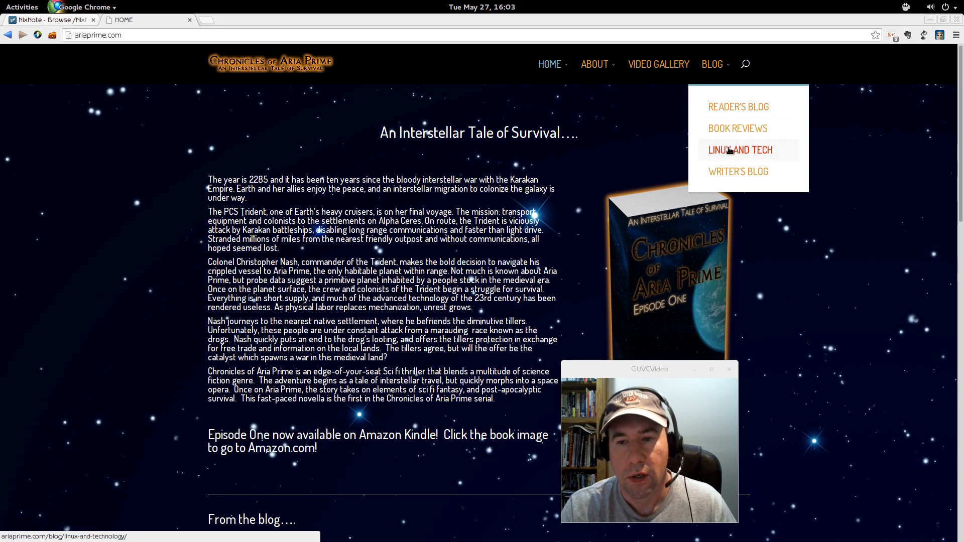
left_click(740, 150)
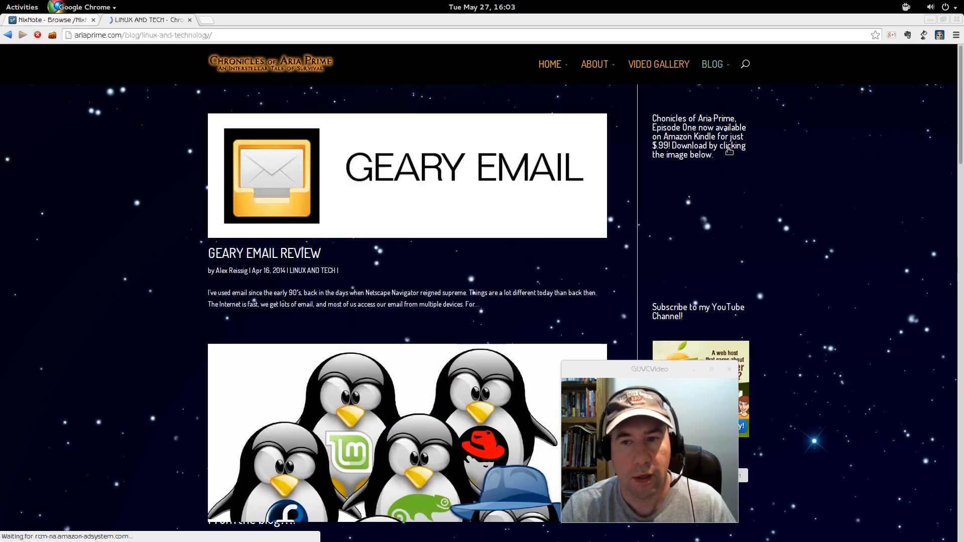
scroll("down", 3)
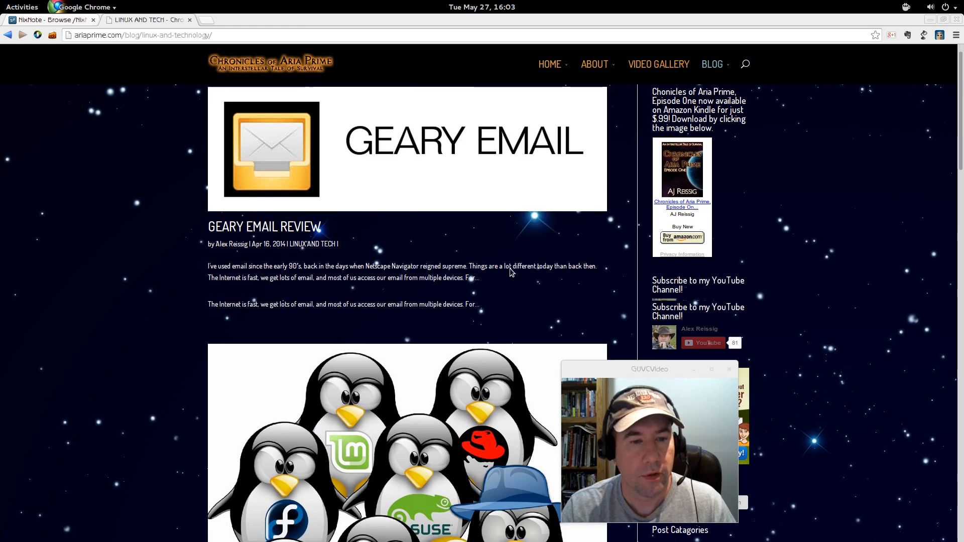
scroll("down", 3)
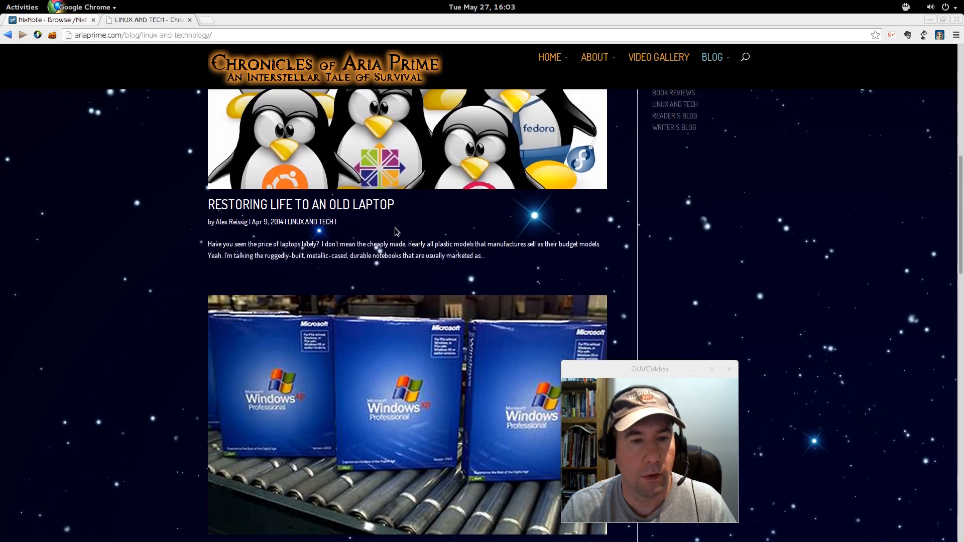
scroll("down", 3)
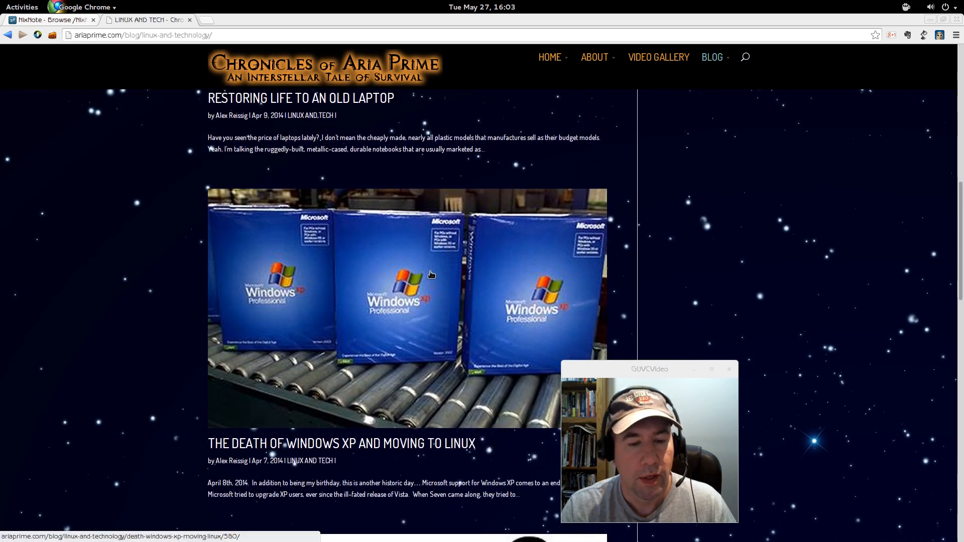
scroll("down", 3)
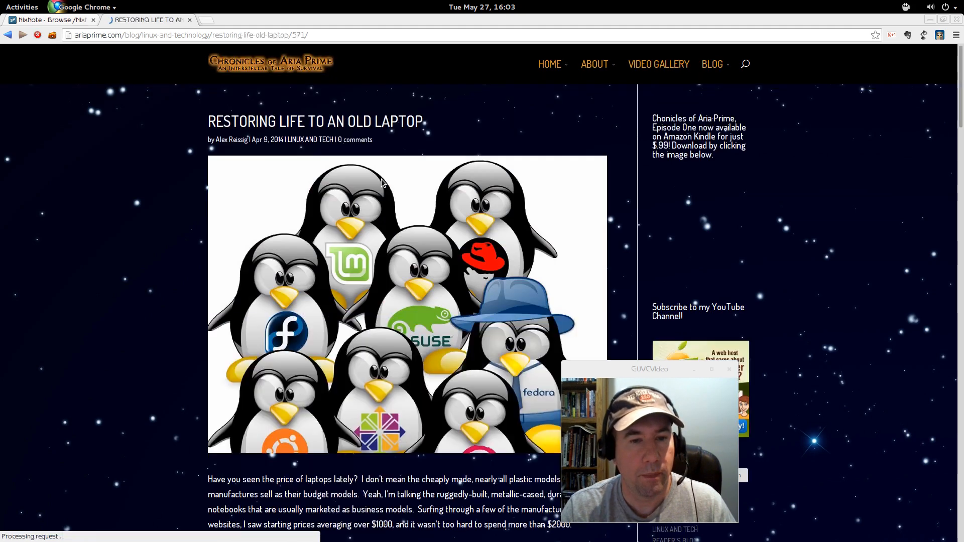
scroll("down", 3)
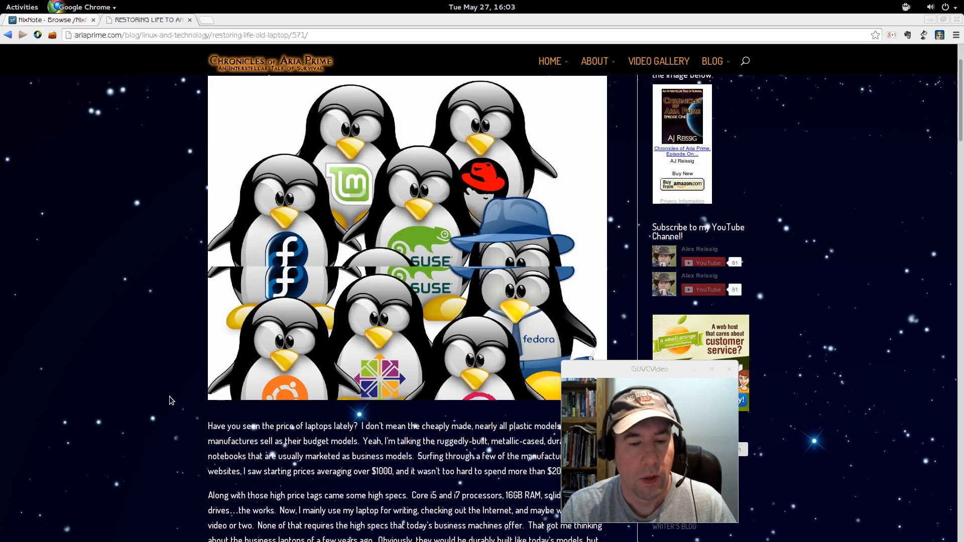
scroll("down", 3)
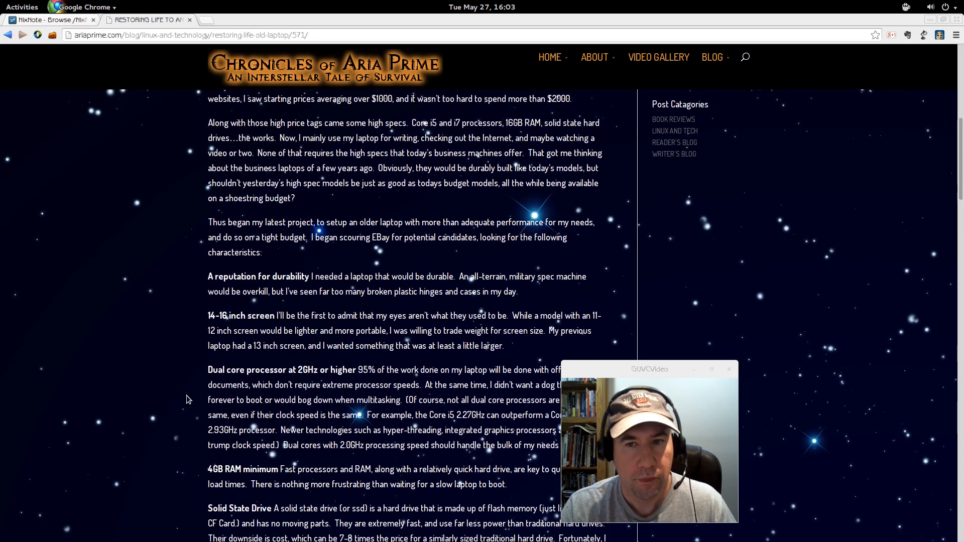
scroll("up", 3)
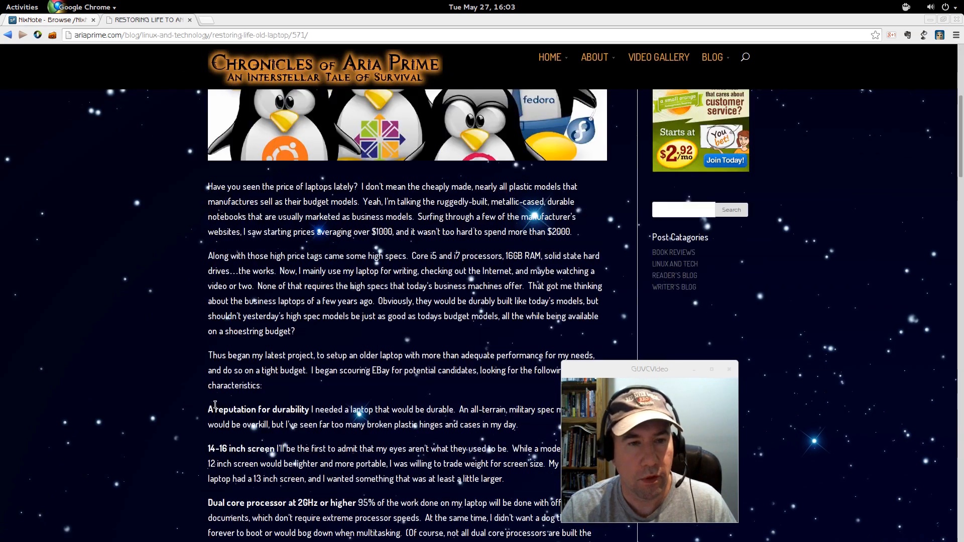
scroll("up", 3)
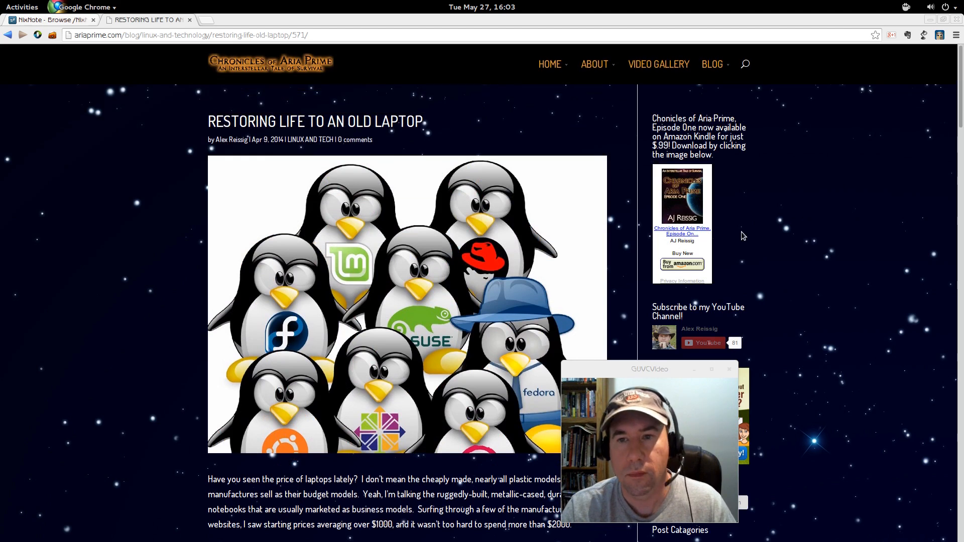
mouse_move(925, 77)
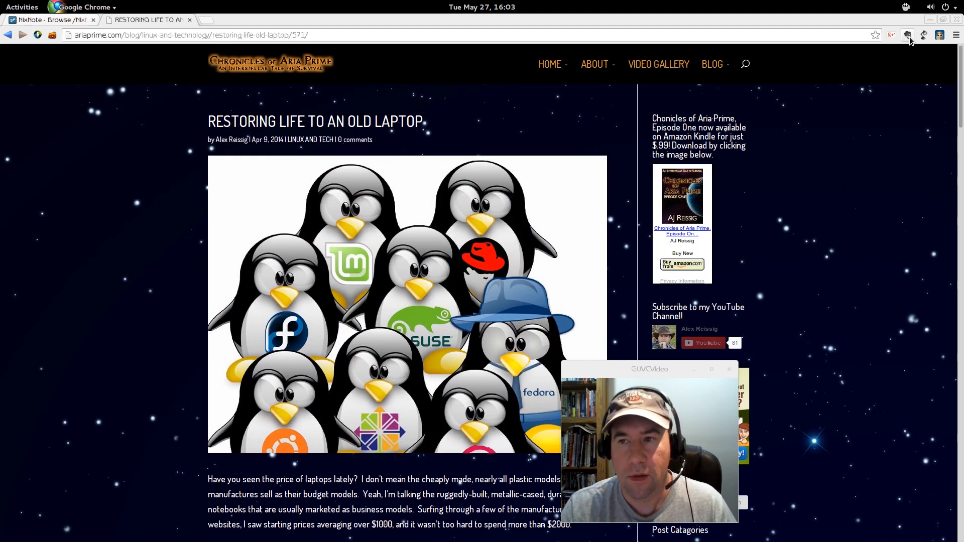
mouse_move(908, 35)
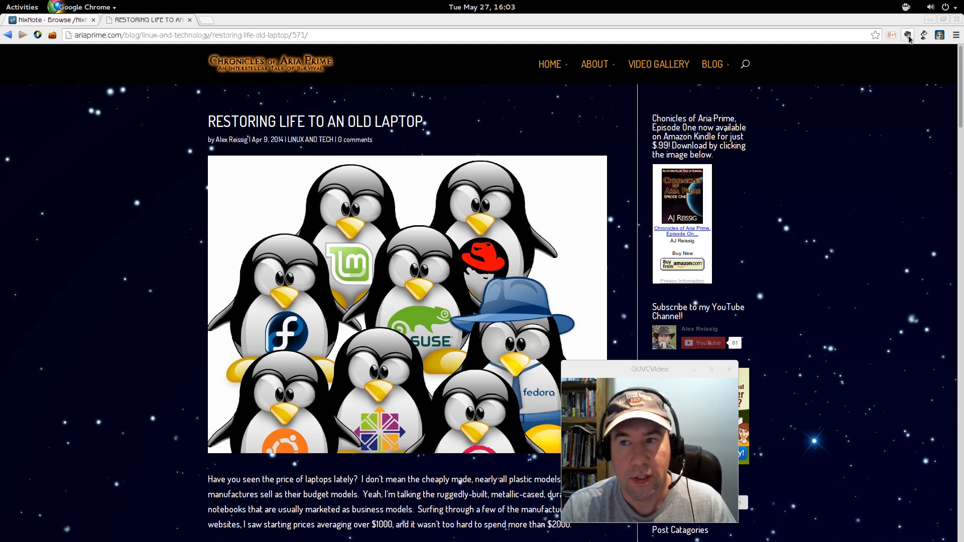
mouse_move(908, 35)
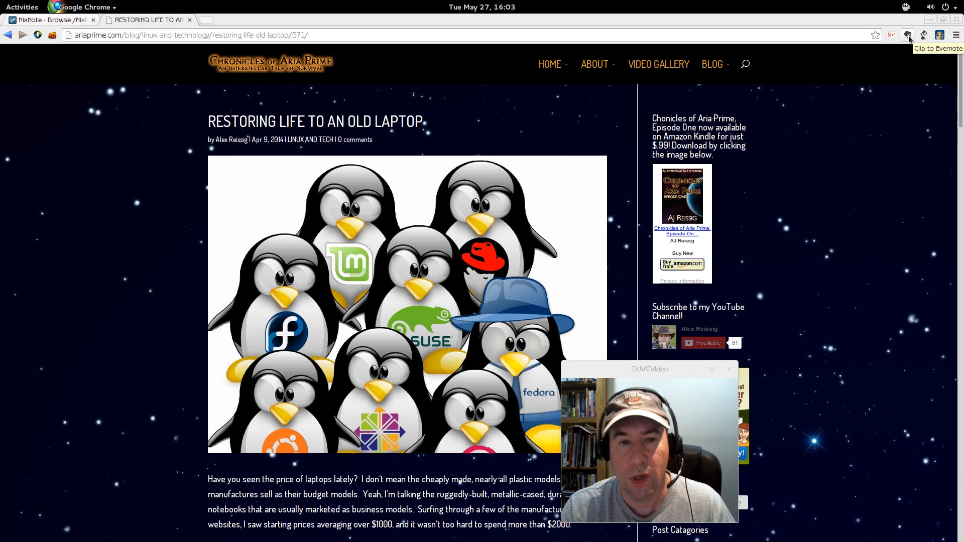
Step: Start an Evernote Clipper clip of the article and choose the Simplified article format
left_click(907, 36)
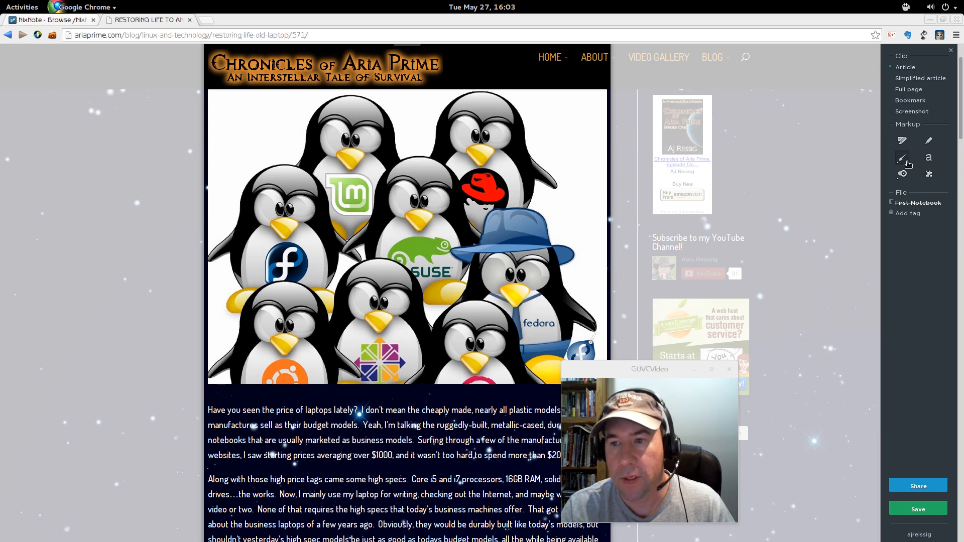
left_click(921, 78)
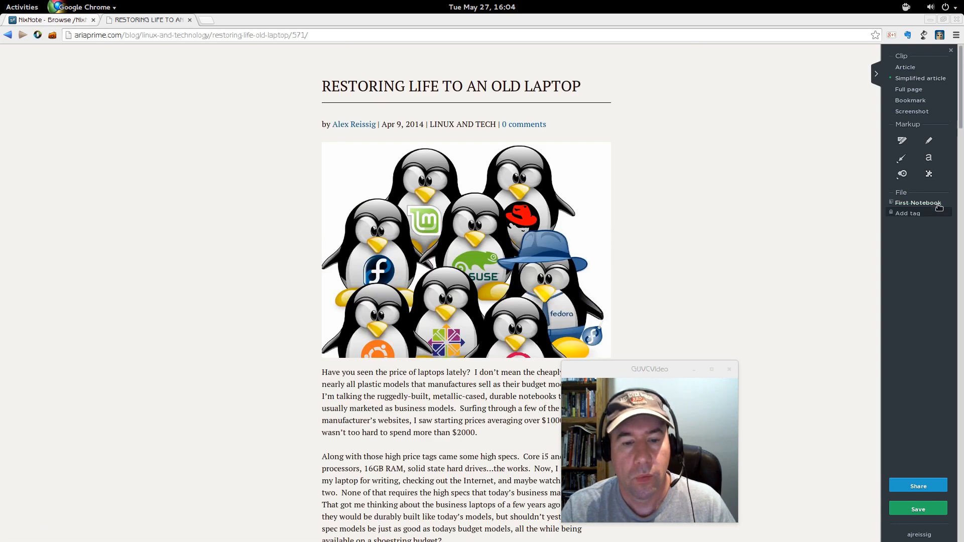
mouse_move(675, 367)
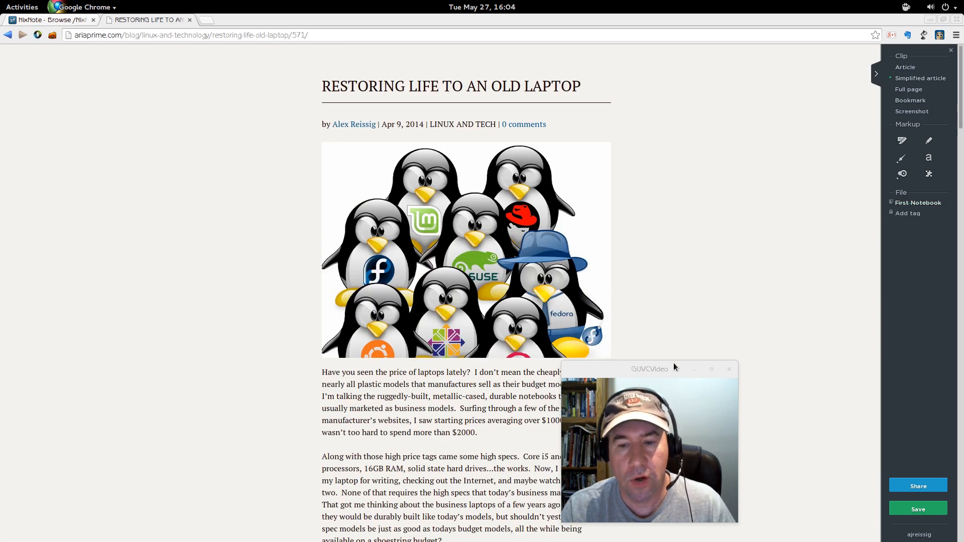
left_click_drag(649, 368, 732, 377)
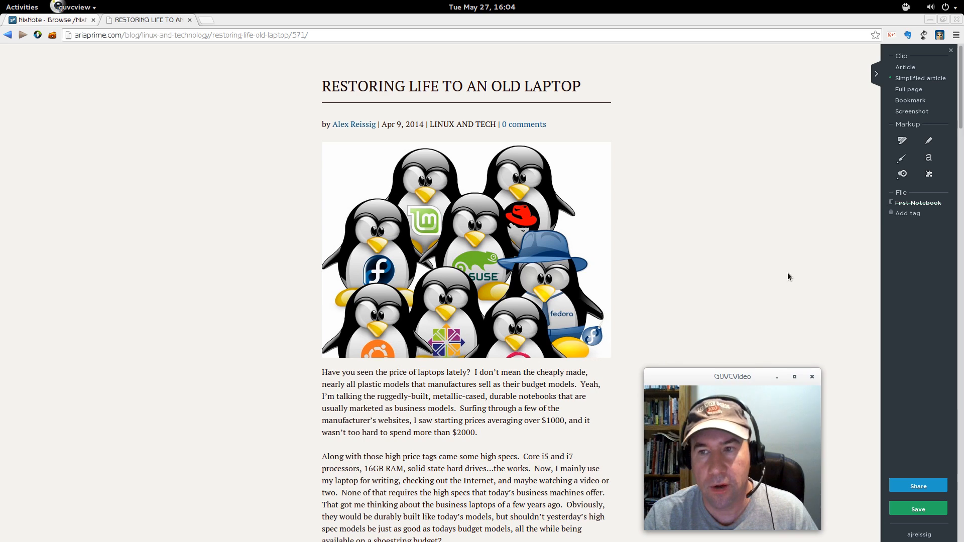
left_click(909, 90)
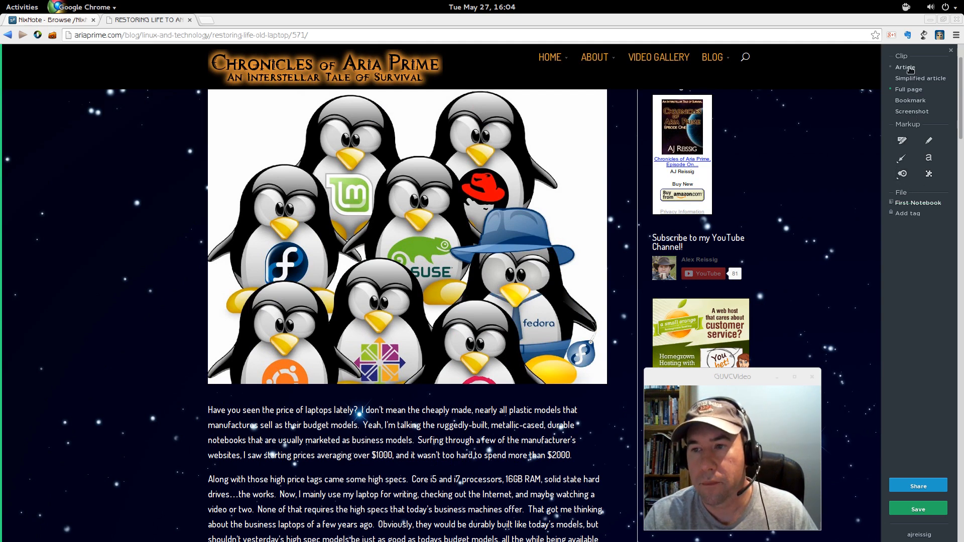
Step: Compare the full-article preview, keep Simplified article, and save the clip to First Notebook
left_click(904, 67)
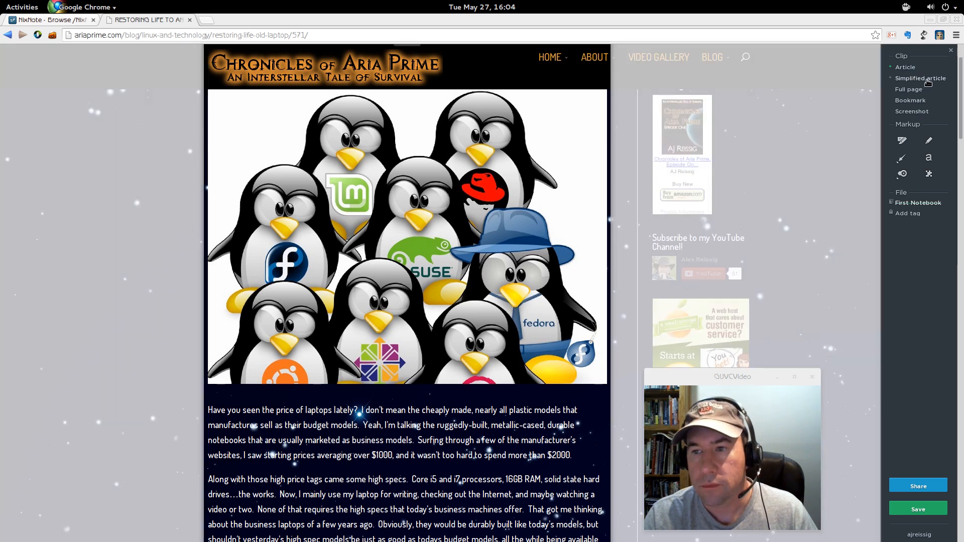
left_click(920, 79)
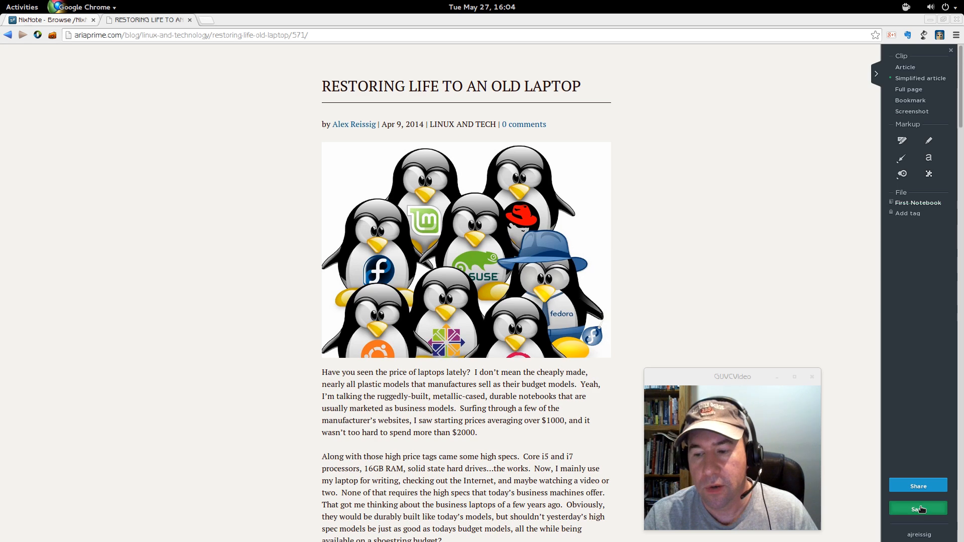
left_click(917, 508)
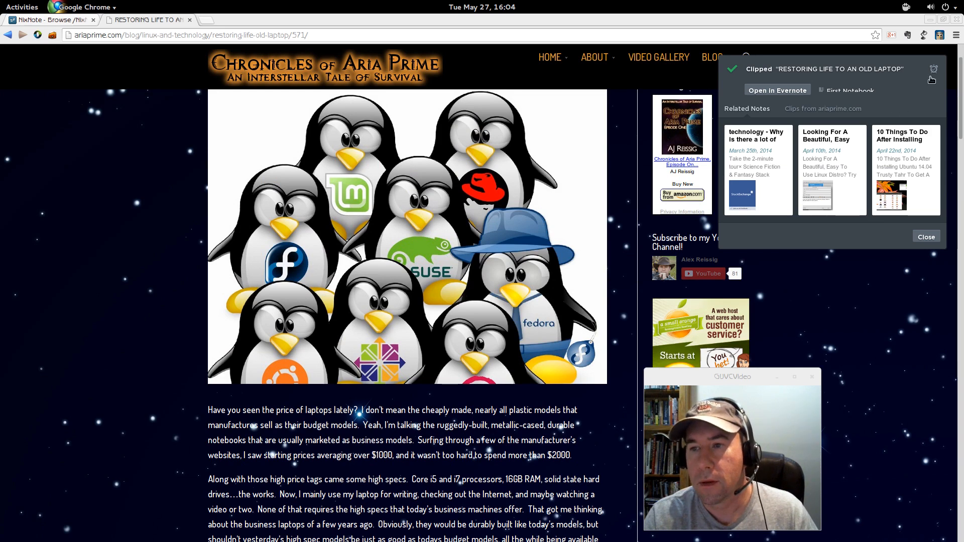
left_click(925, 237)
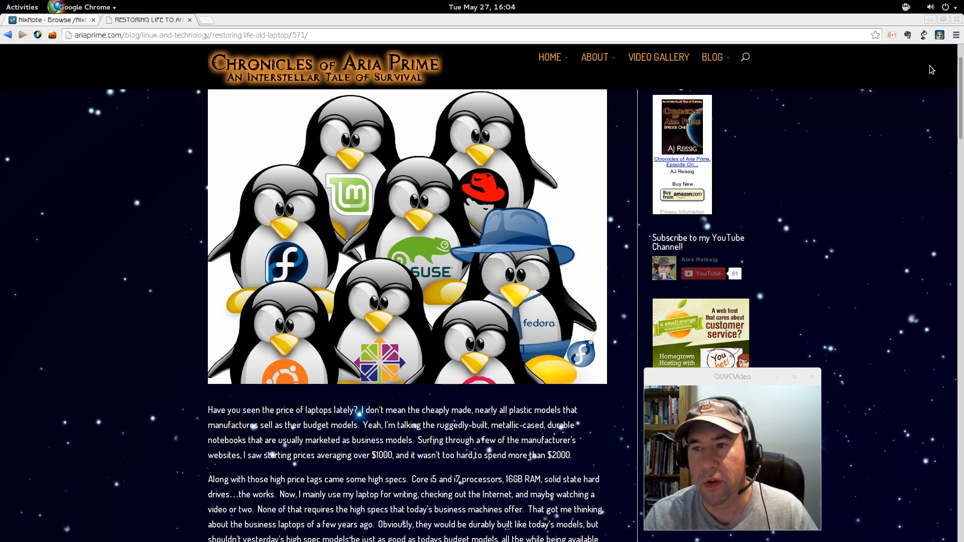
mouse_move(924, 36)
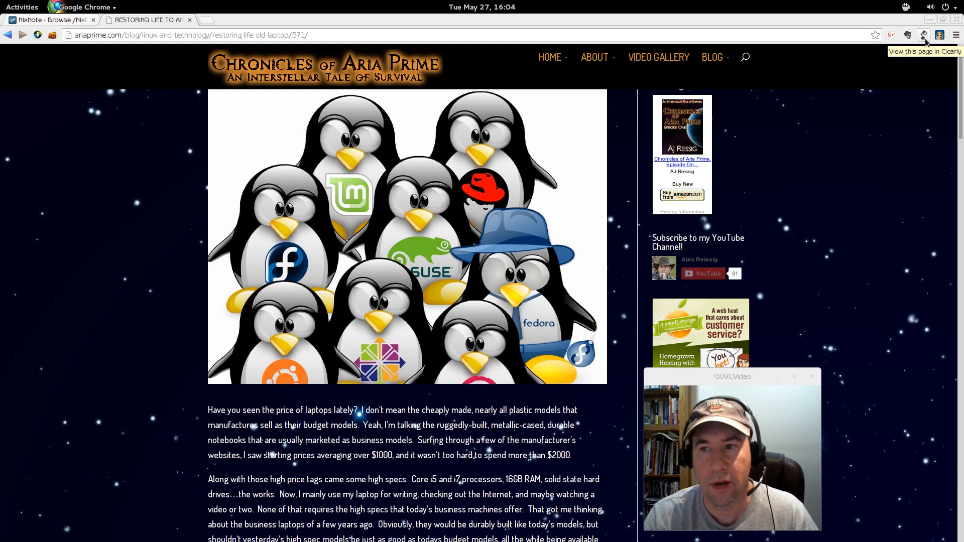
Step: View the post in Evernote Clearly's reading layout and clip the cleaned-up article to Evernote
left_click(923, 35)
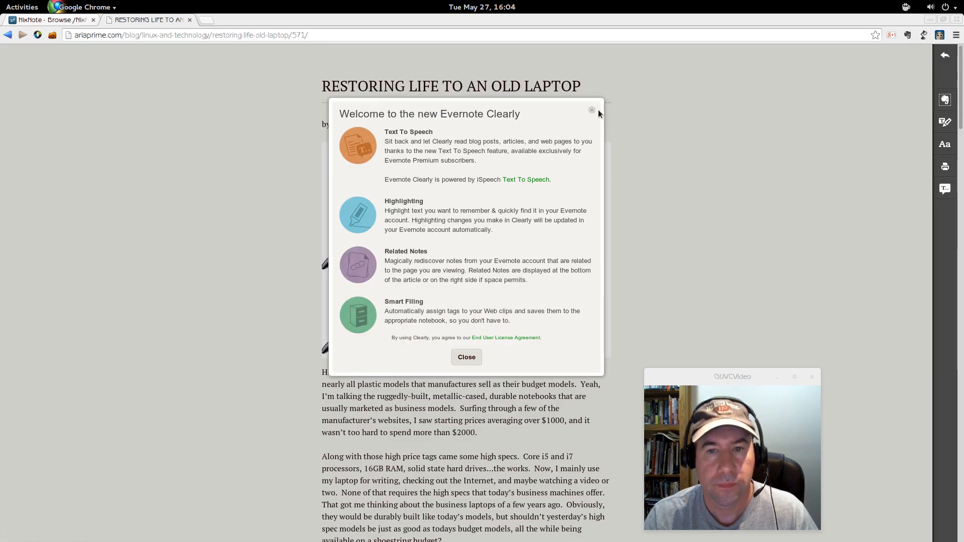
left_click(466, 358)
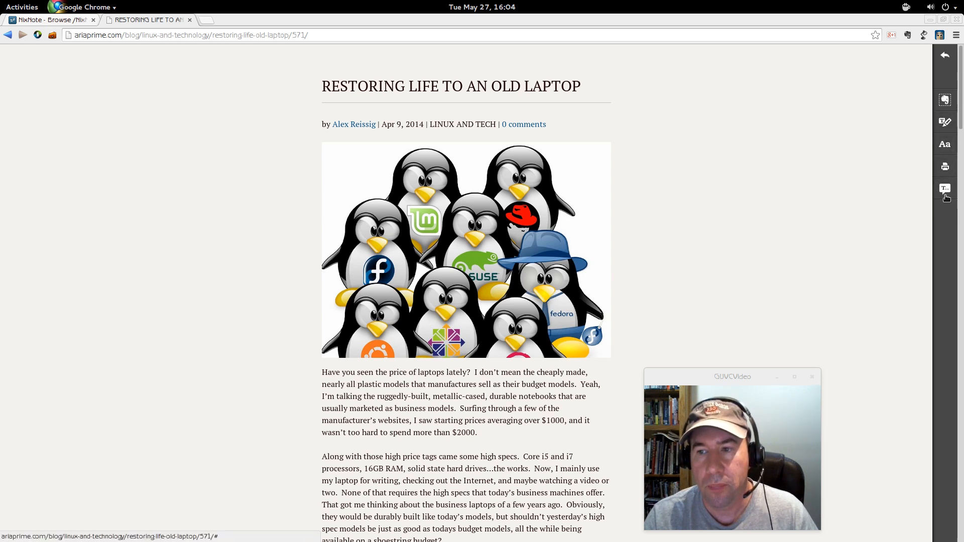
mouse_move(945, 189)
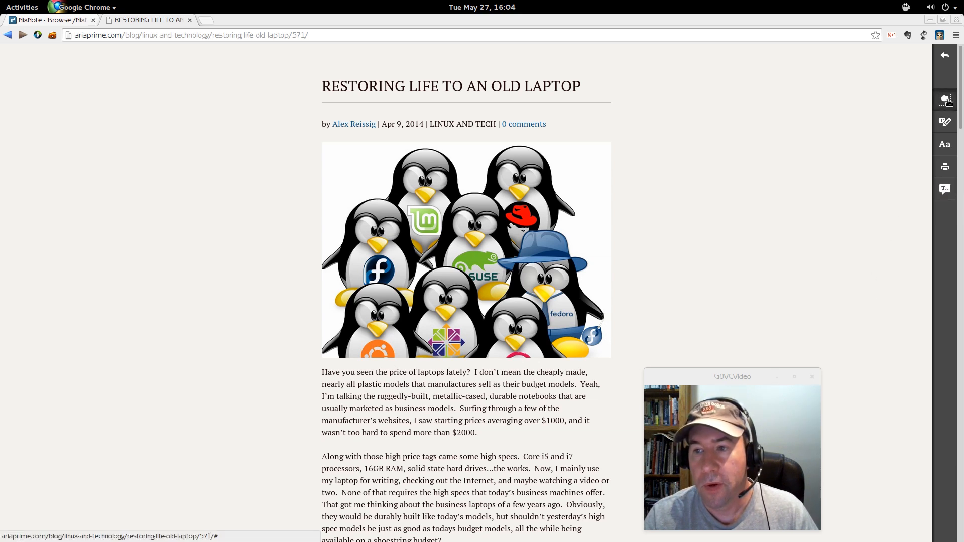
mouse_move(945, 101)
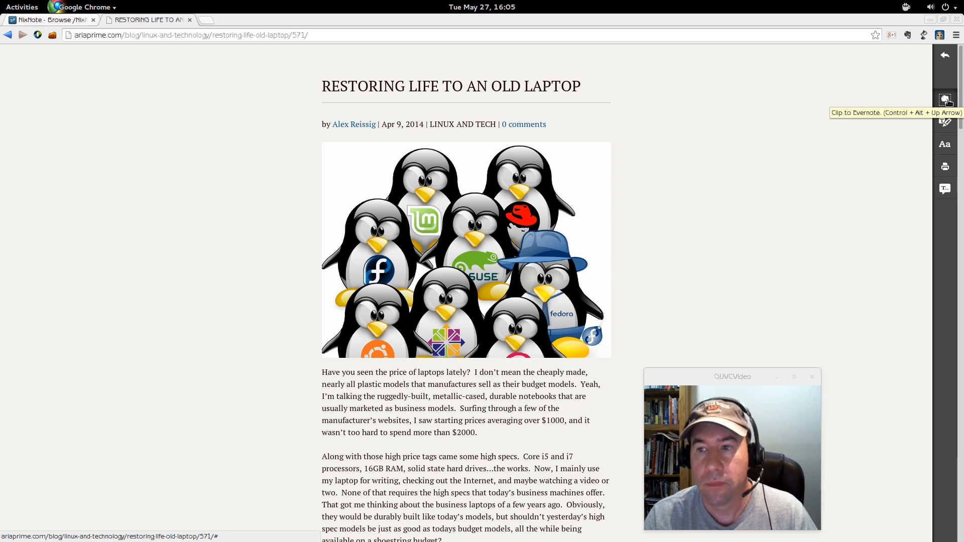
left_click(945, 99)
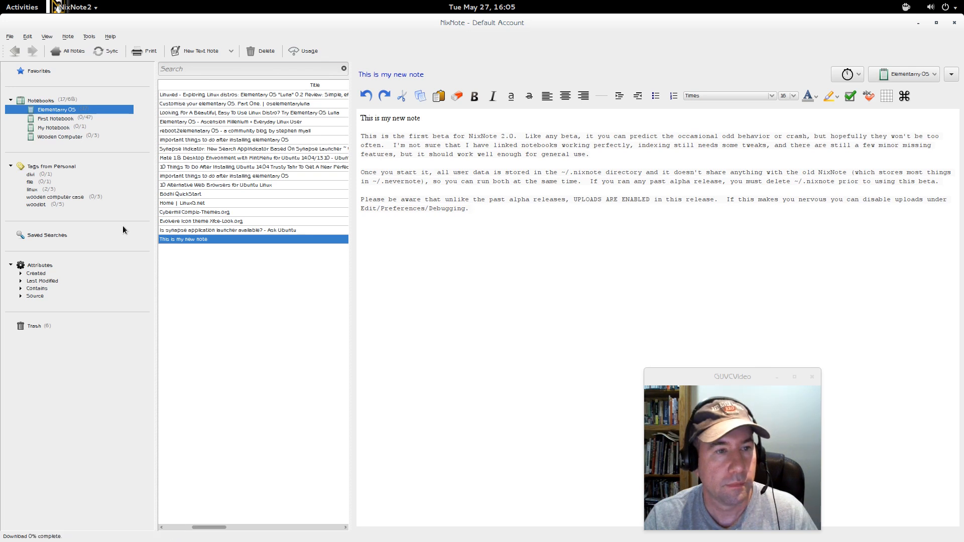
mouse_move(134, 218)
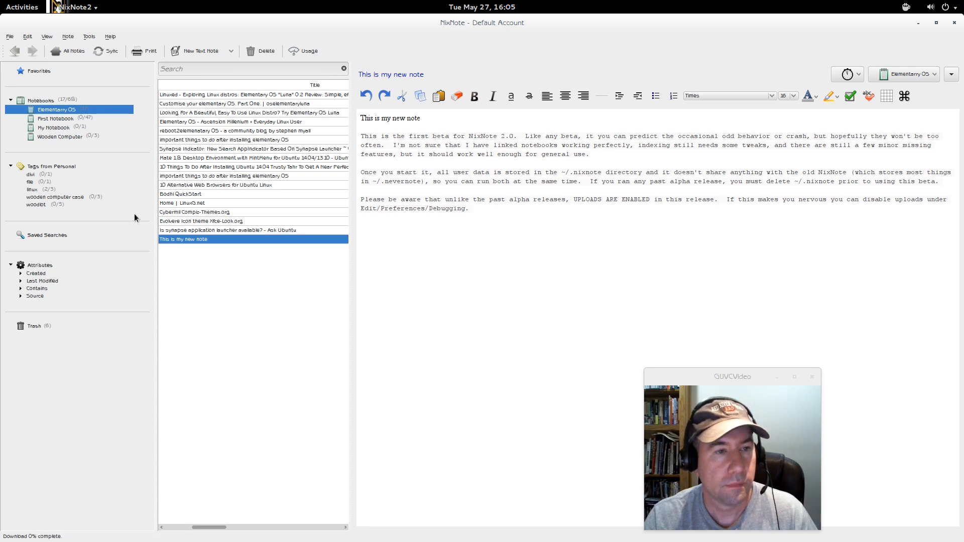
mouse_move(134, 140)
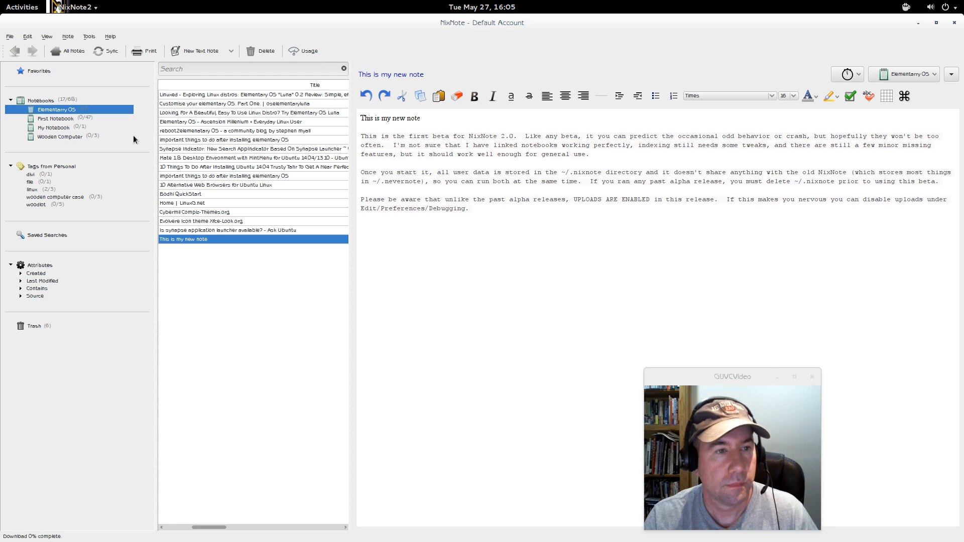
mouse_move(153, 106)
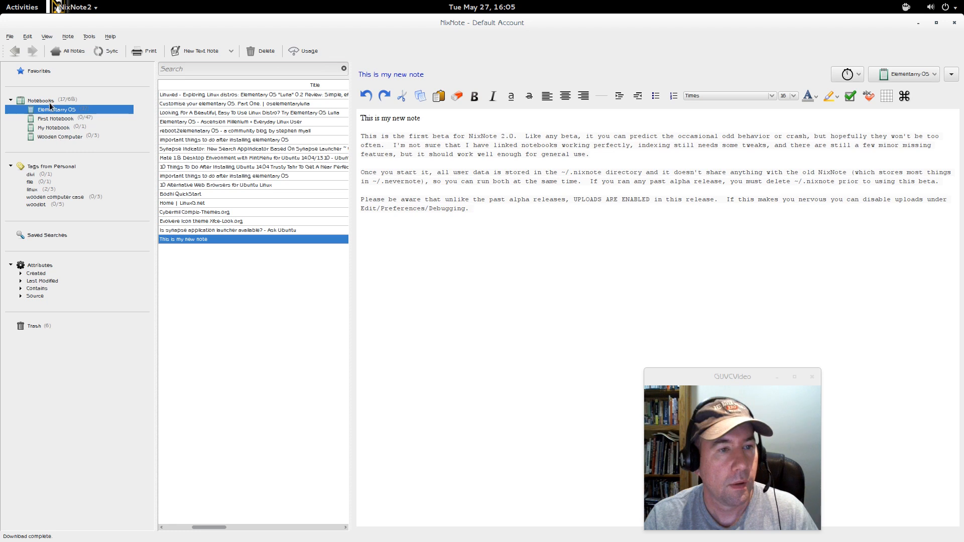
Step: Show all notebooks' notes and display the synced 'Restoring Life to an Old Laptop' note
left_click(106, 51)
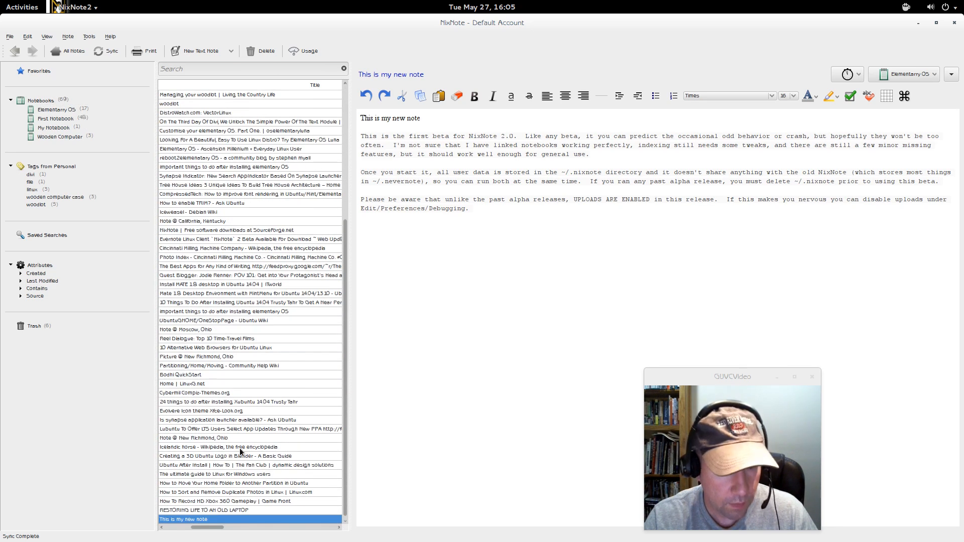
left_click(204, 510)
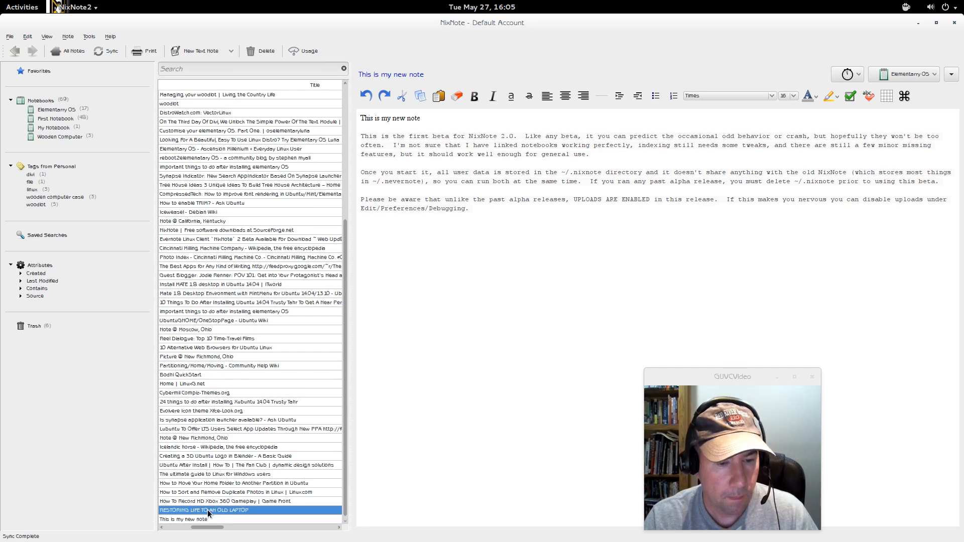
left_click(204, 510)
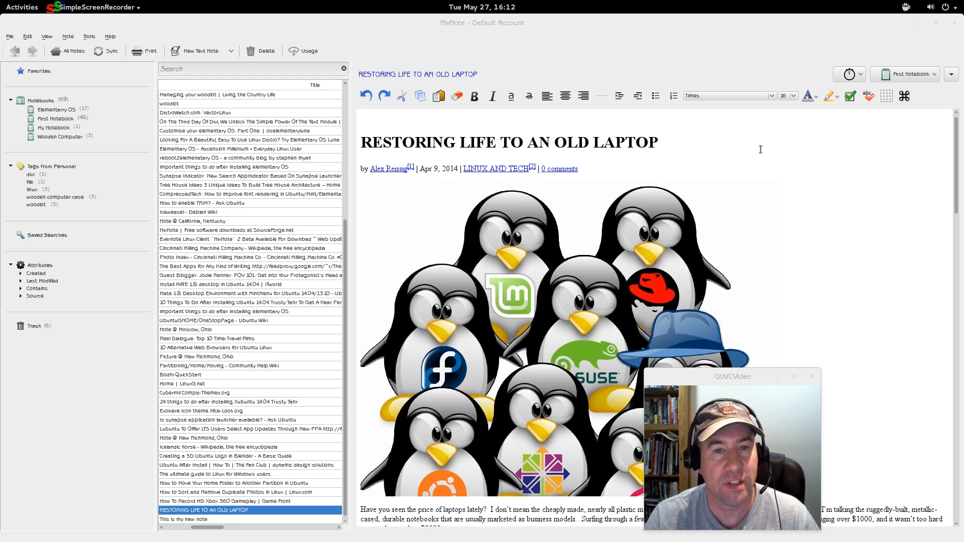
mouse_move(754, 146)
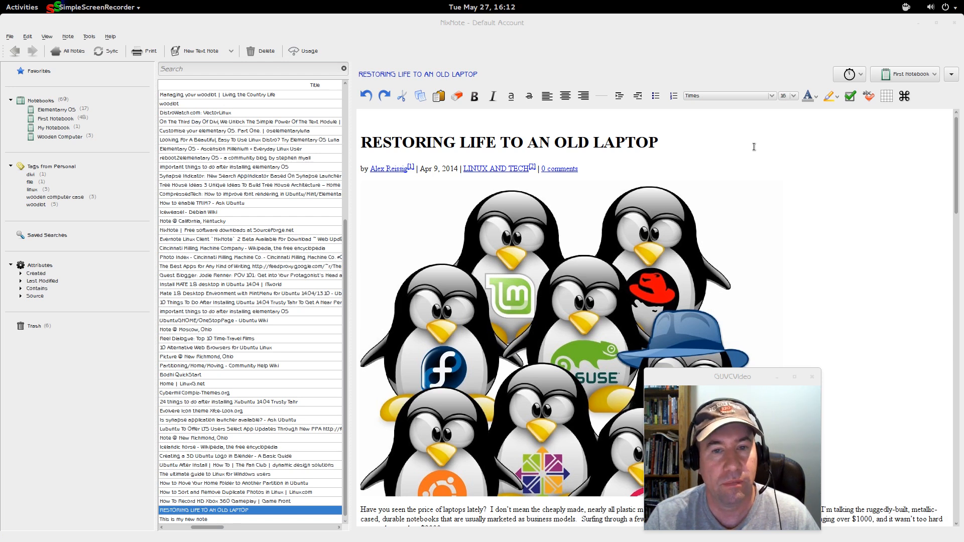